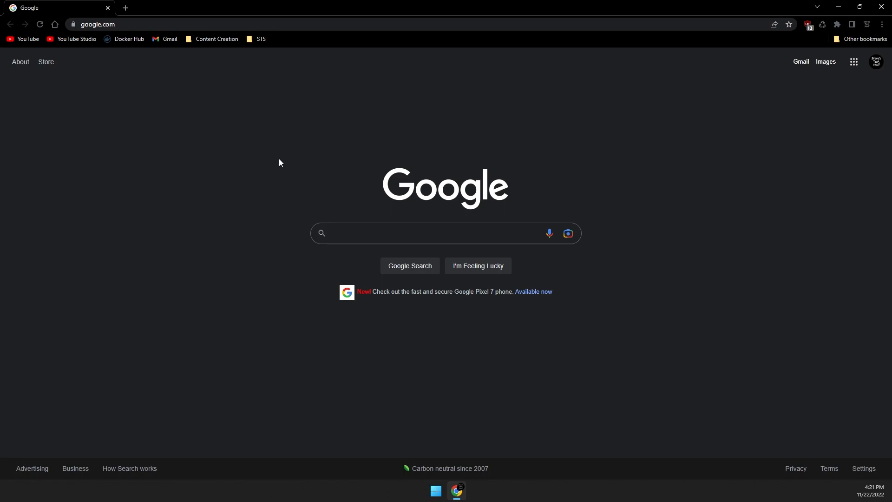
pyautogui.moveTo(222, 214)
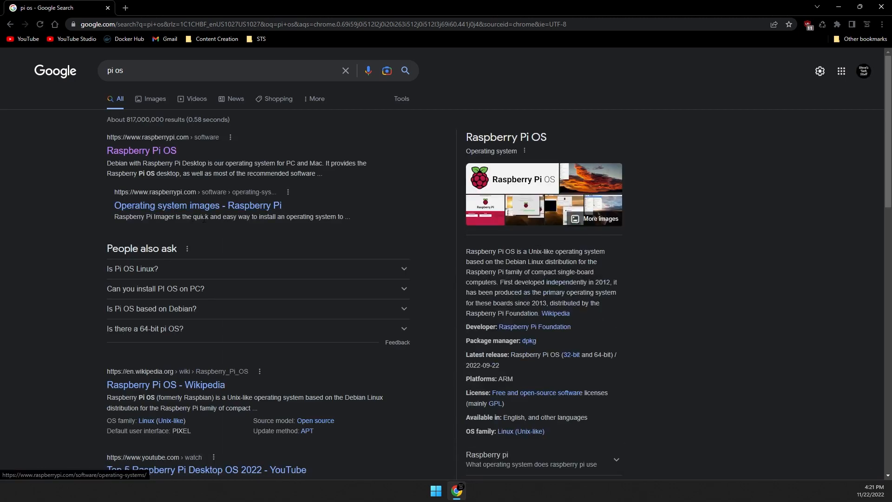
# Open the raspberrypi.com software page, download Imager for Windows, and run its installer
pyautogui.click(142, 150)
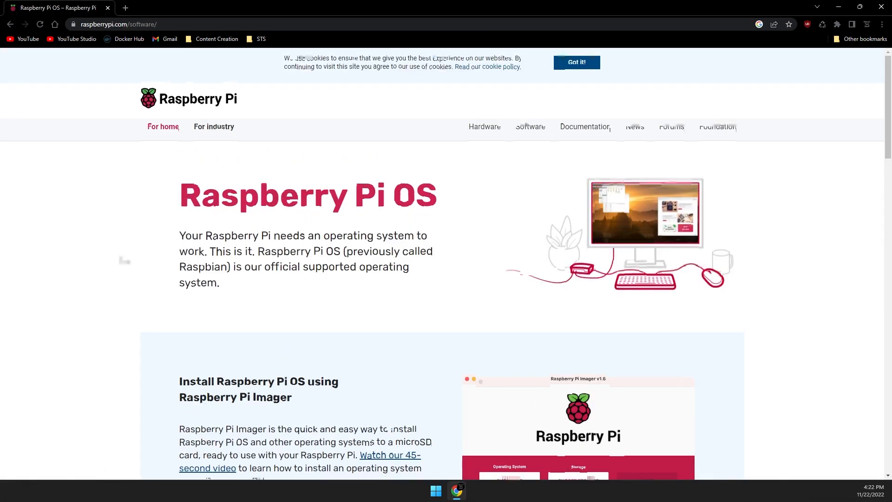
pyautogui.scroll(-3)
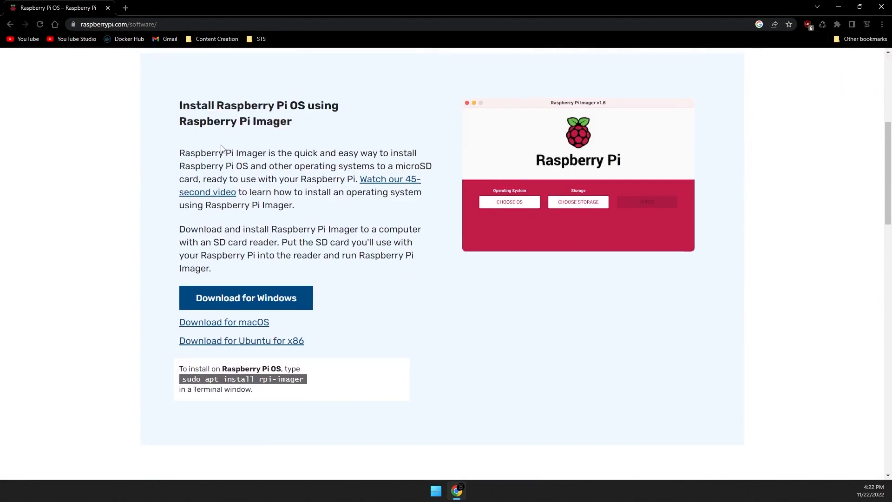
pyautogui.click(246, 297)
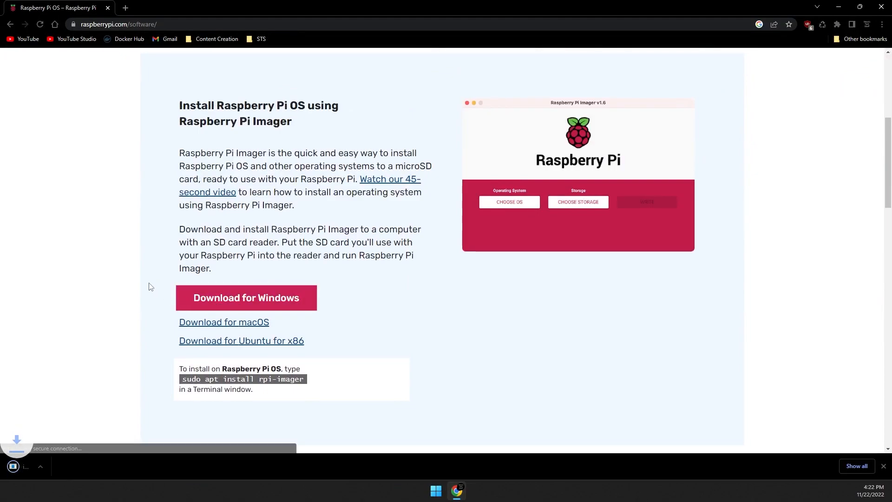
pyautogui.click(246, 297)
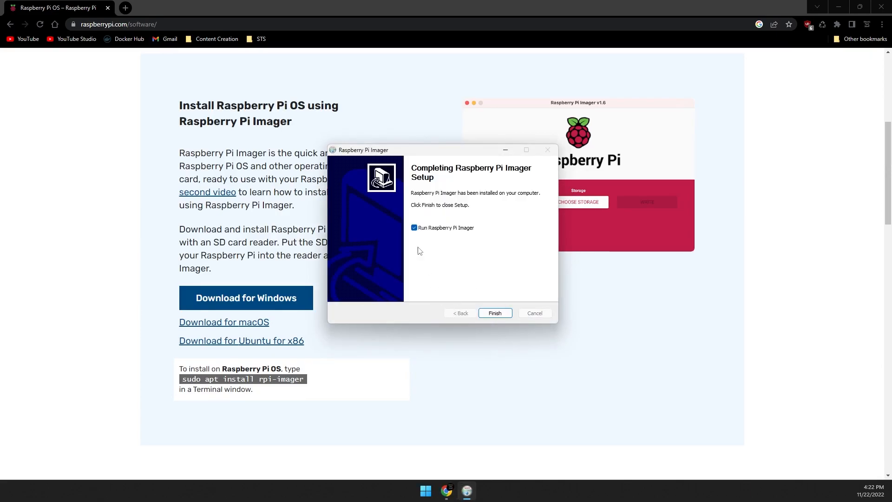
# Finish setup, launch Imager, choose Raspberry Pi OS (32-bit), and pick the Generic MassStorage device
pyautogui.click(494, 313)
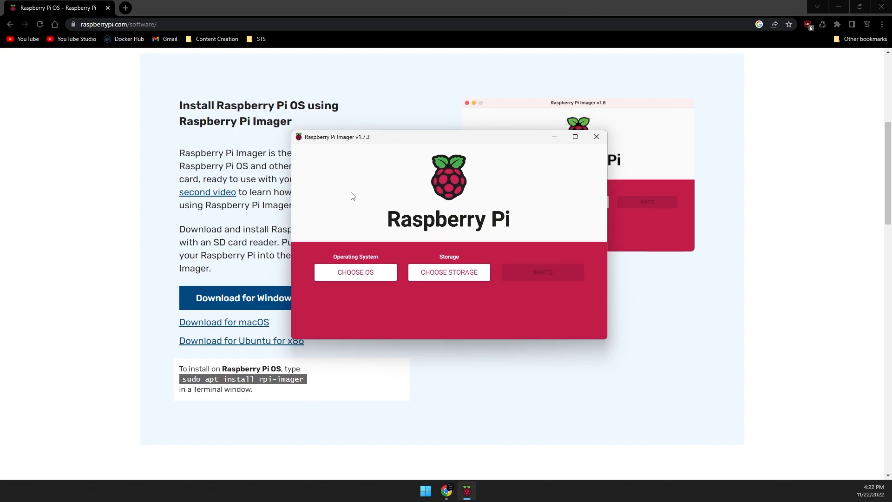
pyautogui.click(355, 272)
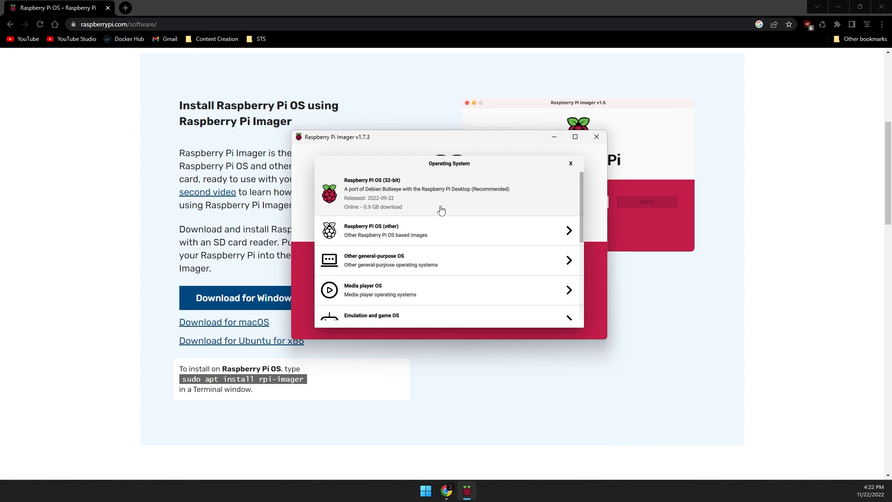
pyautogui.moveTo(436, 204)
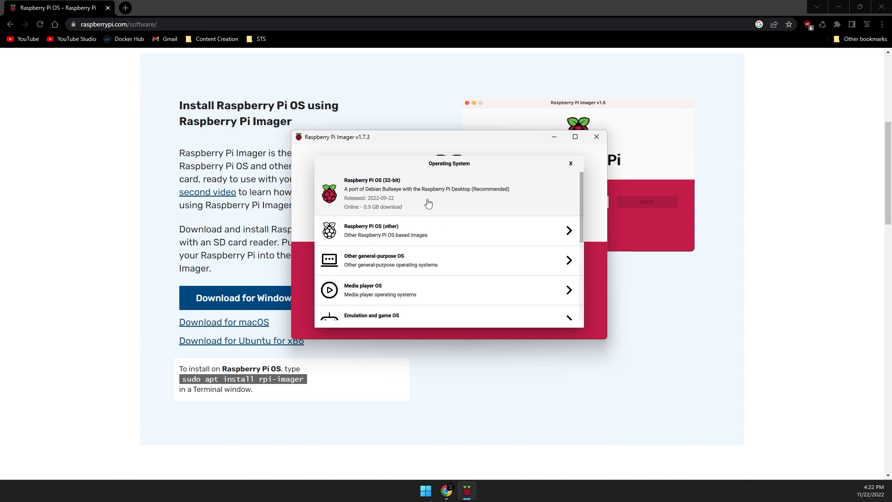
pyautogui.moveTo(431, 201)
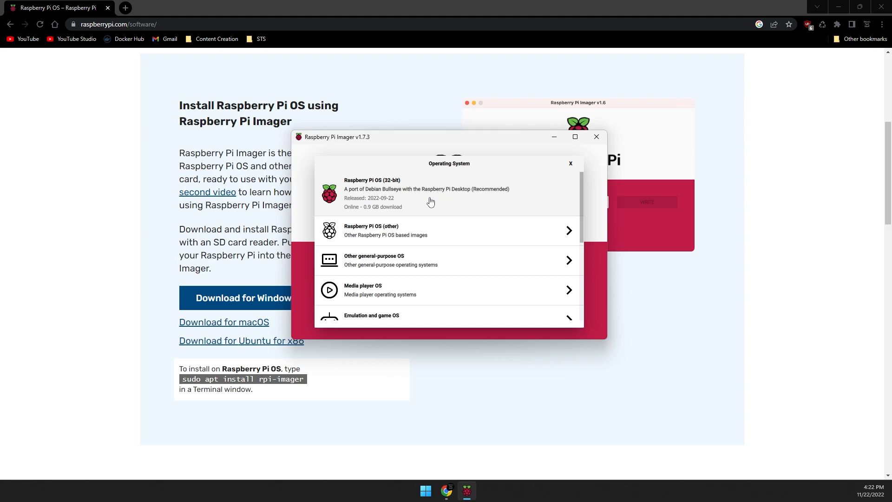
pyautogui.moveTo(418, 208)
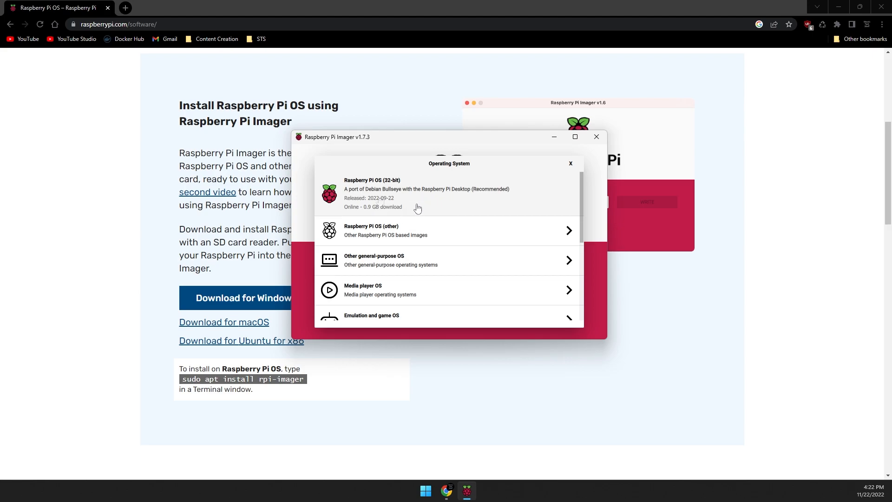
pyautogui.moveTo(400, 220)
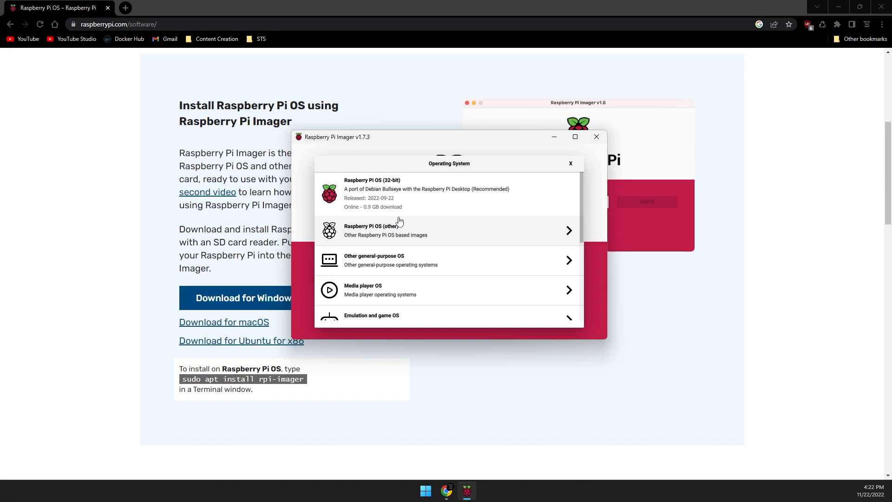
pyautogui.click(448, 193)
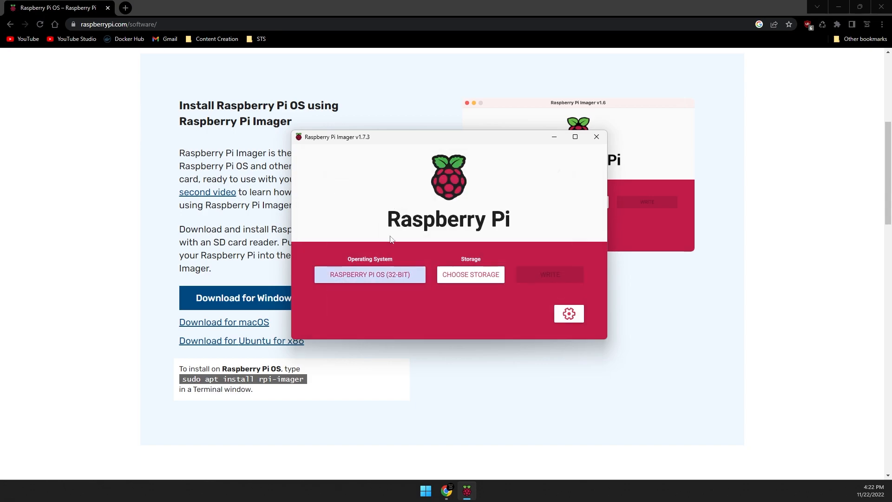
pyautogui.click(469, 274)
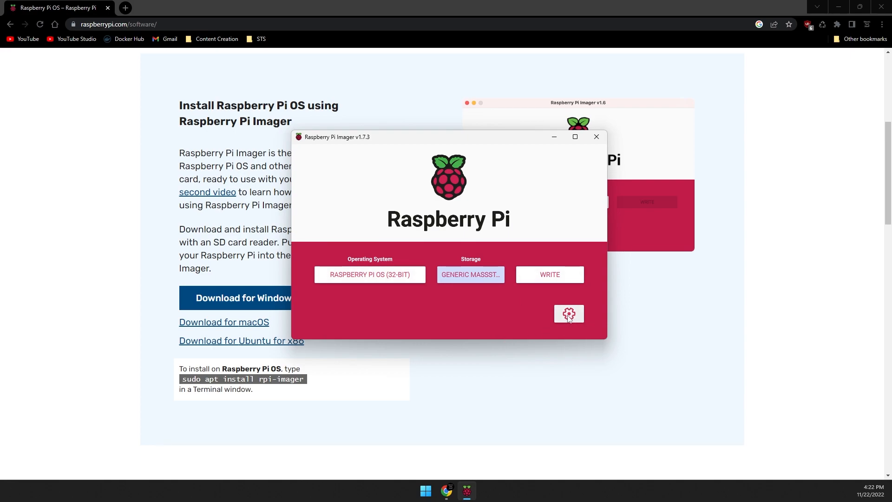
# Set hostname testpi, enable SSH, add username and password, then save the options
pyautogui.click(568, 313)
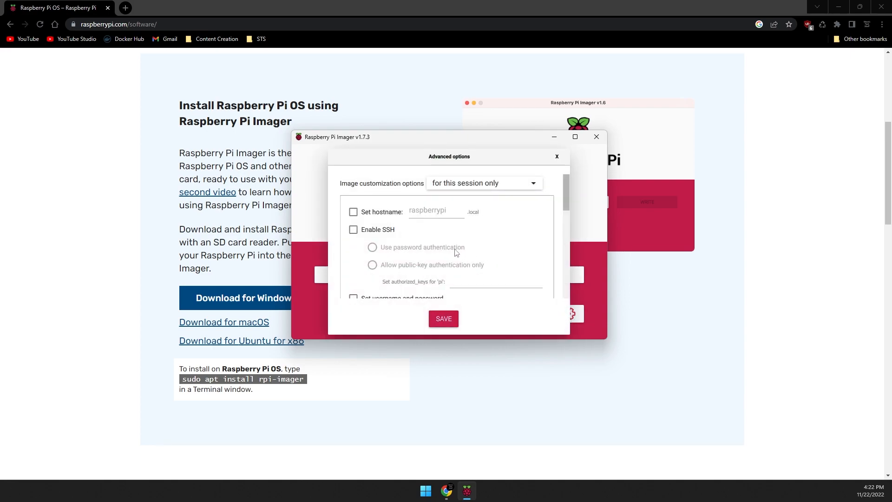
pyautogui.click(353, 211)
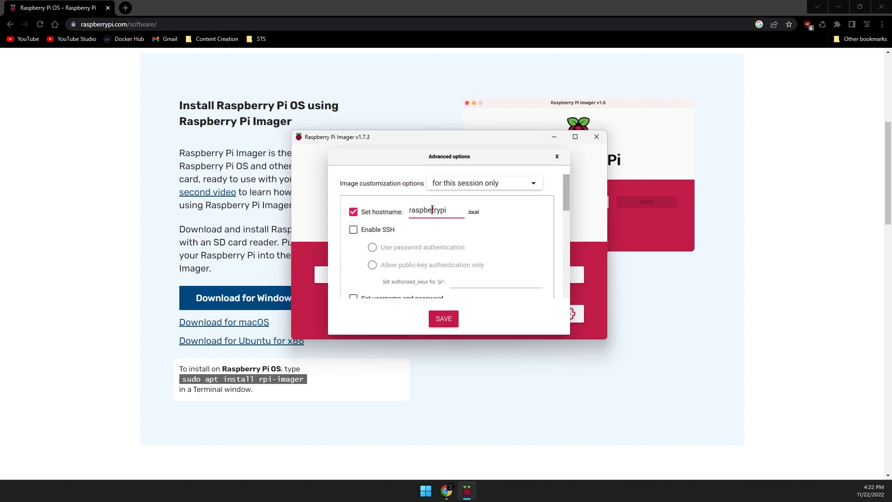
pyautogui.write('testp')
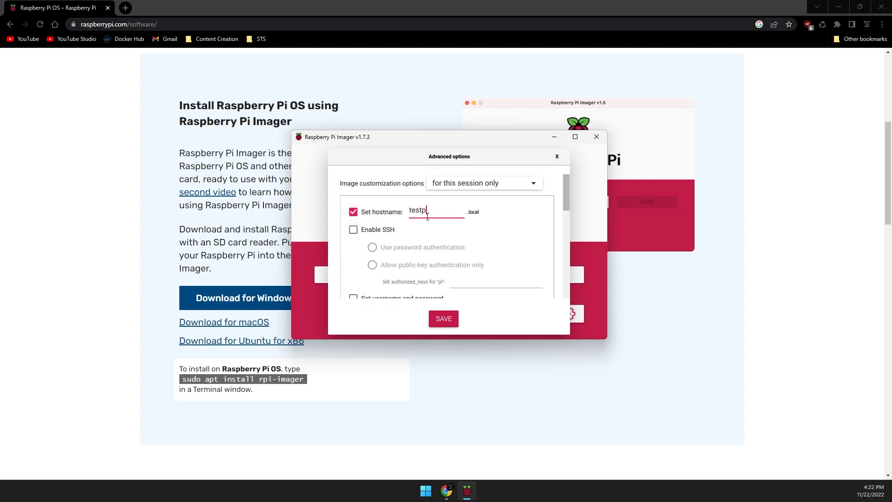
pyautogui.write('i')
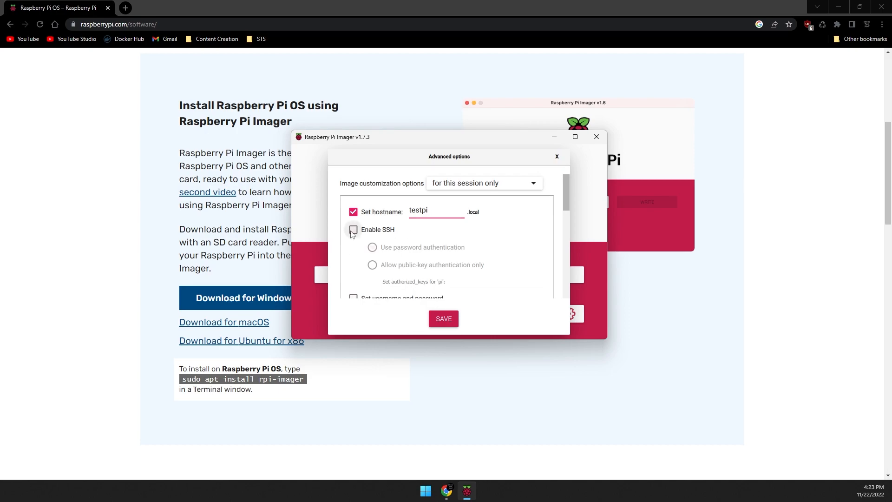
pyautogui.click(352, 229)
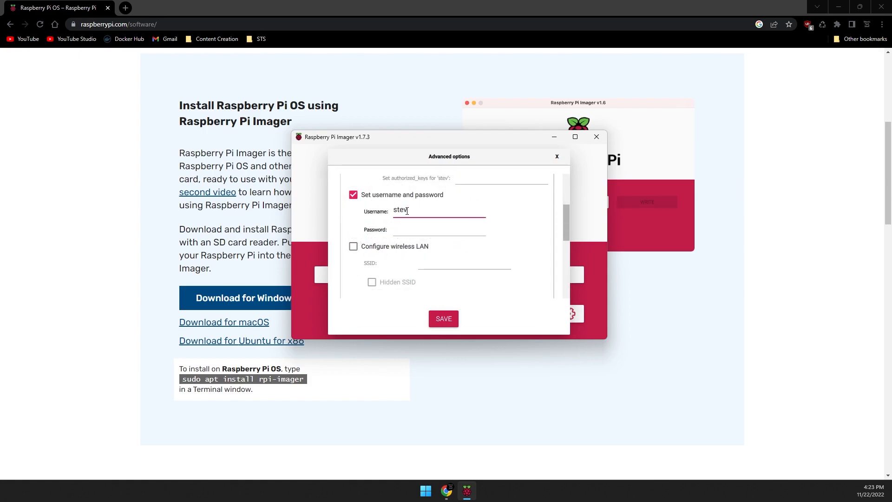
pyautogui.write('e')
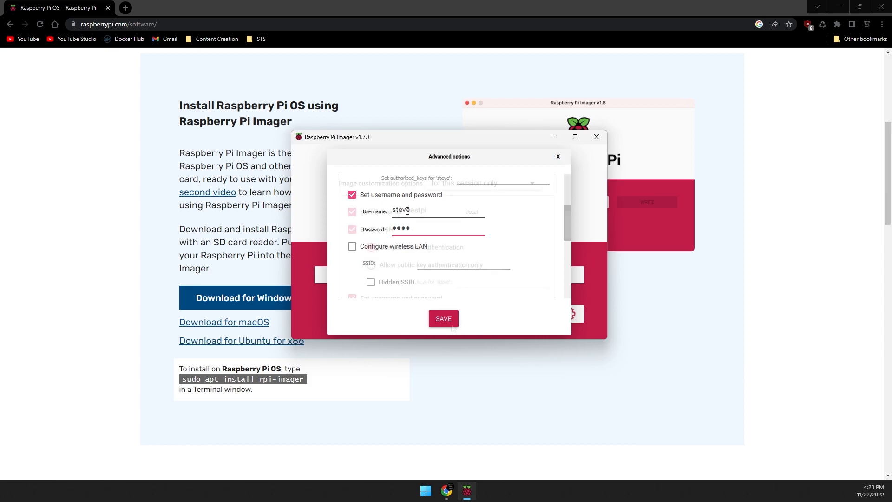
pyautogui.click(443, 317)
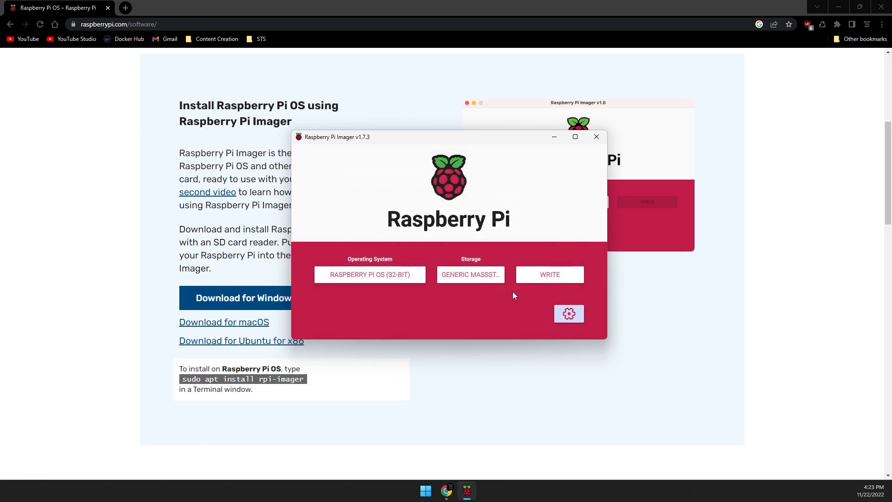
# Write the image to the USB device, confirming the data-erase warning
pyautogui.click(548, 274)
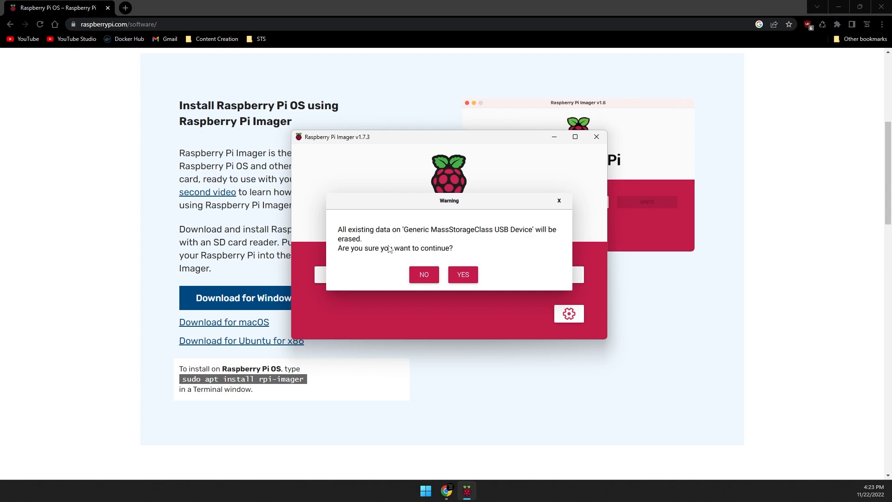
pyautogui.moveTo(361, 284)
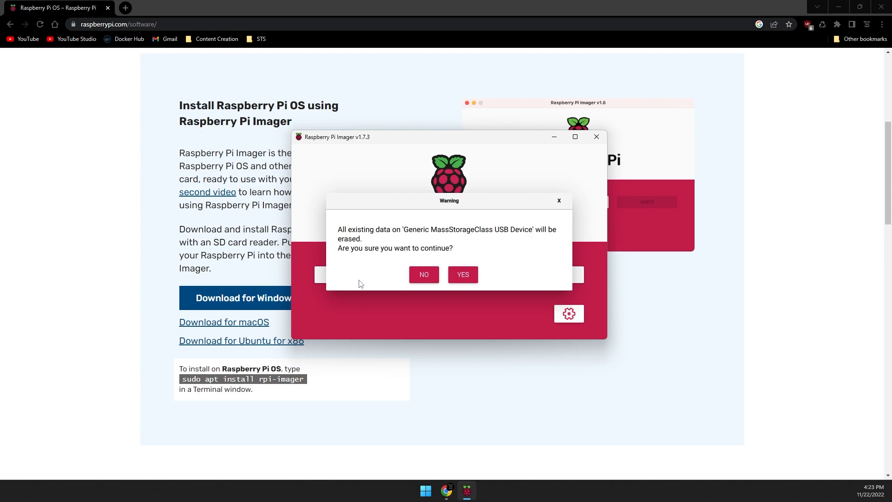
pyautogui.moveTo(390, 256)
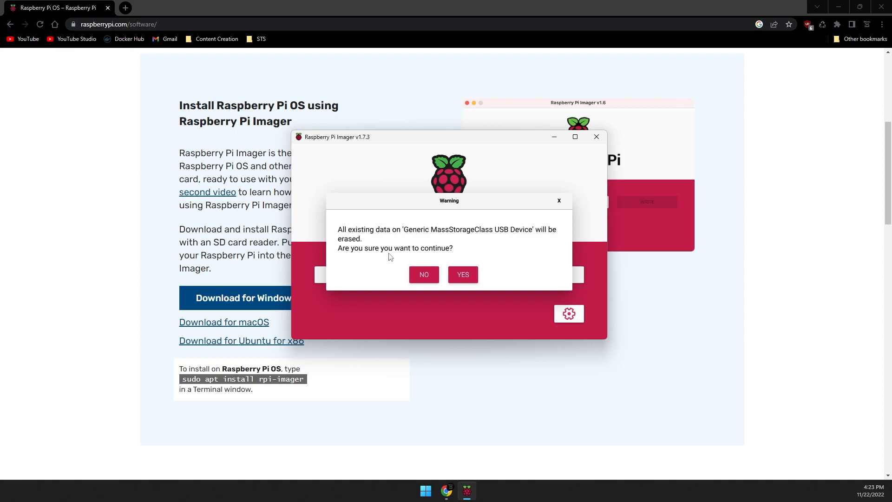
pyautogui.click(461, 274)
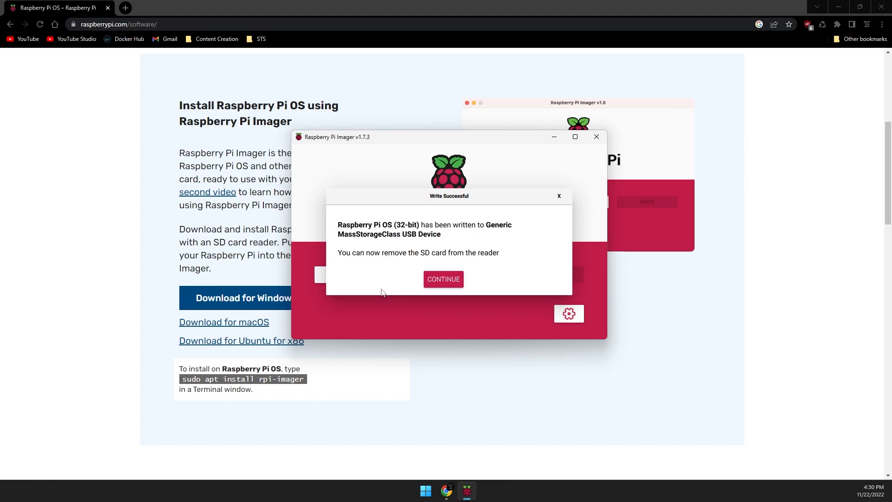
pyautogui.moveTo(382, 294)
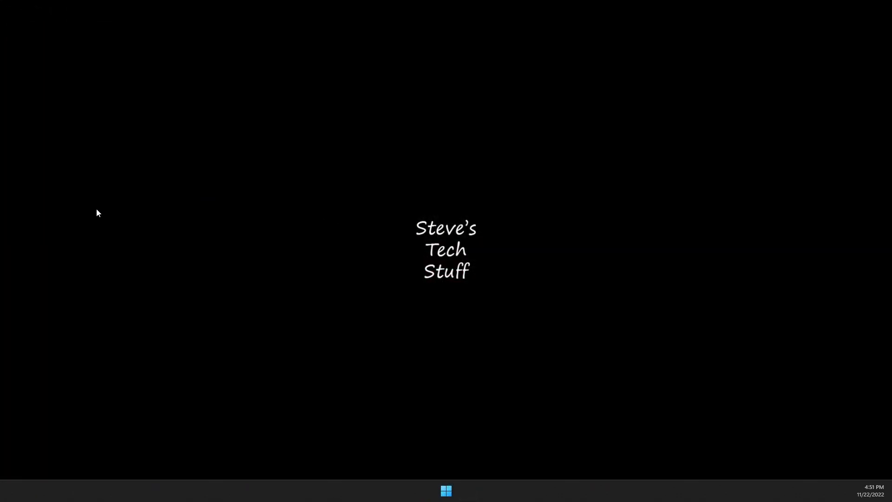
pyautogui.moveTo(334, 238)
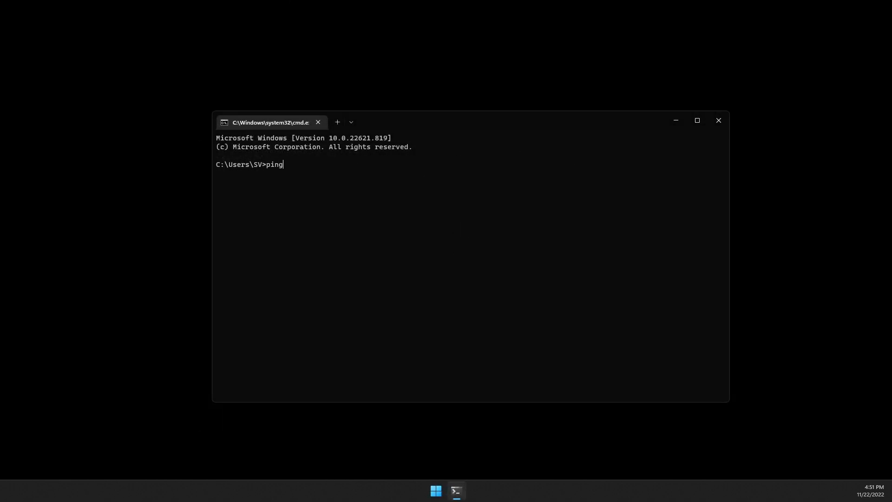
# Ping testpi, then ssh to testpi up to the host-key fingerprint prompt
pyautogui.write('testpi')
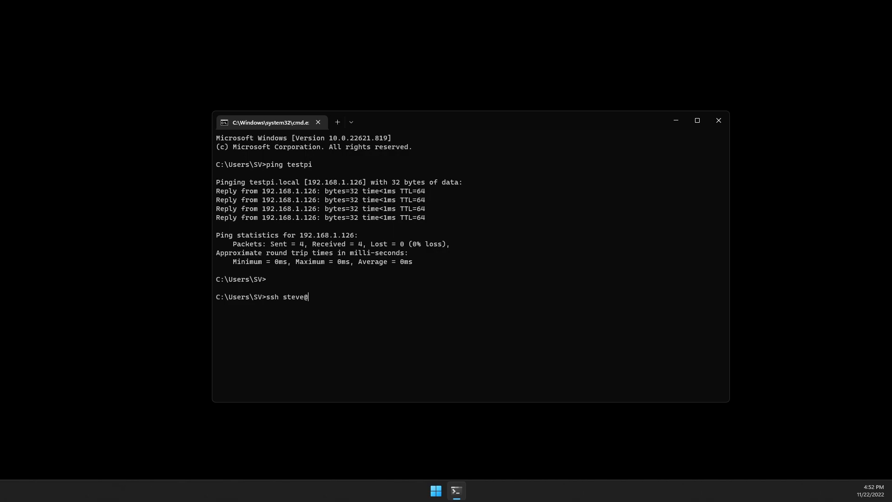
pyautogui.write('testpi')
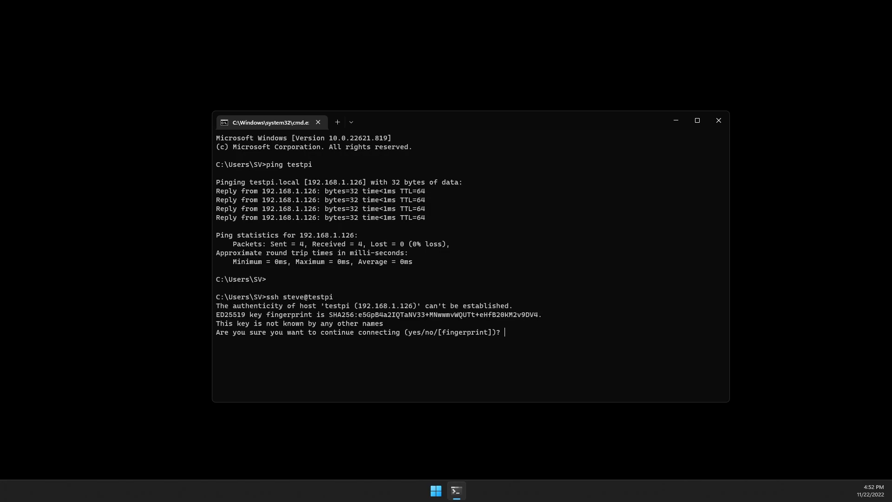
# Trust the host key, log in, and add the homeassistant user in groups dialout, gpio, i2c
pyautogui.write('yes')
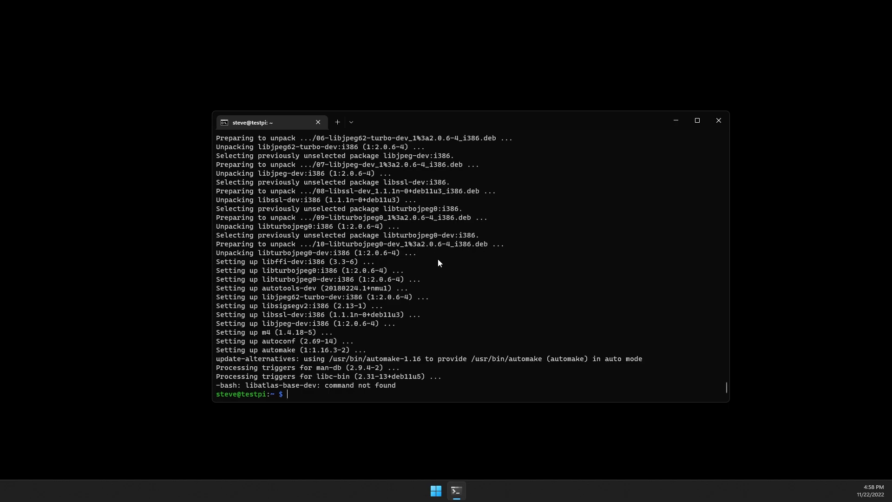
pyautogui.moveTo(431, 264)
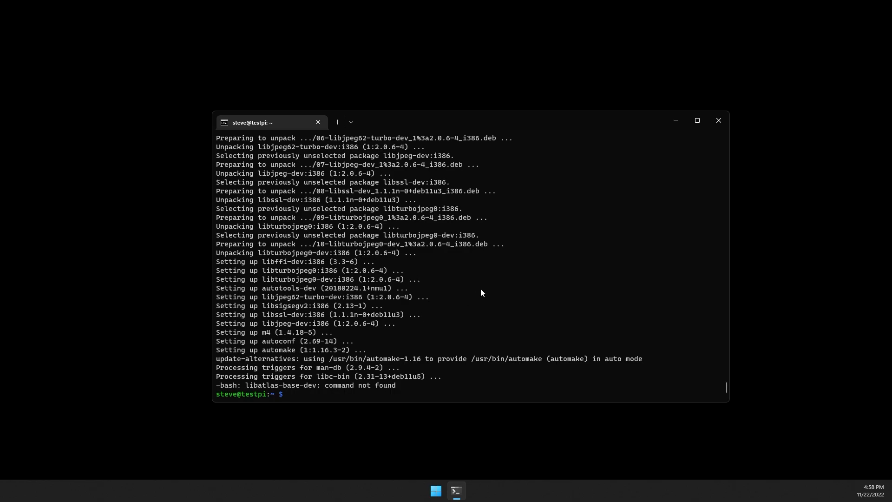
pyautogui.moveTo(496, 276)
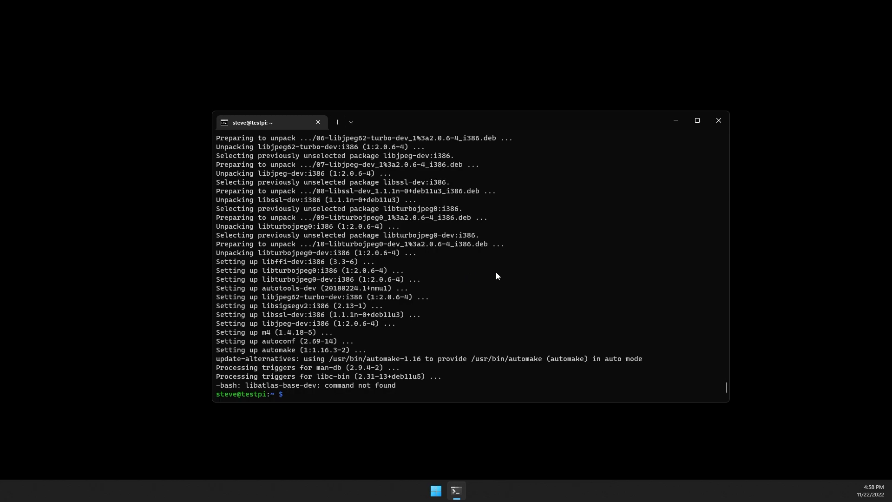
pyautogui.write('sudo useradd -rm homeassistant -G dialout,gpio,i2c')
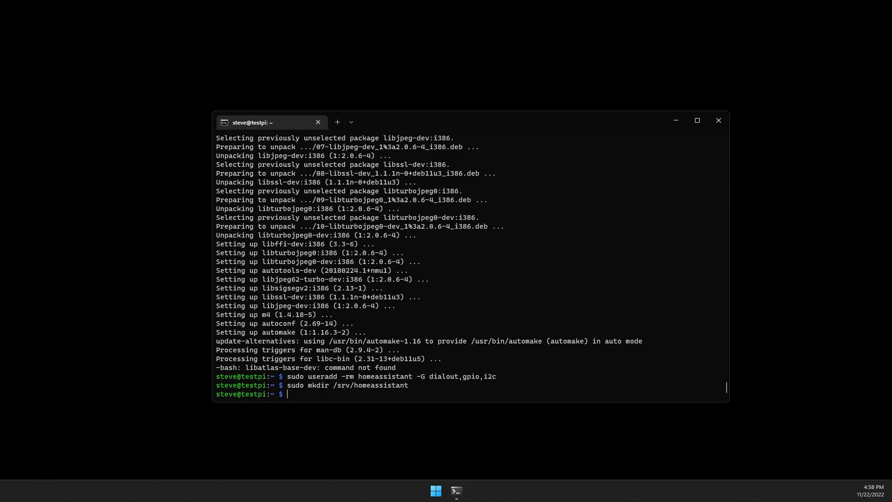
pyautogui.moveTo(40, 311)
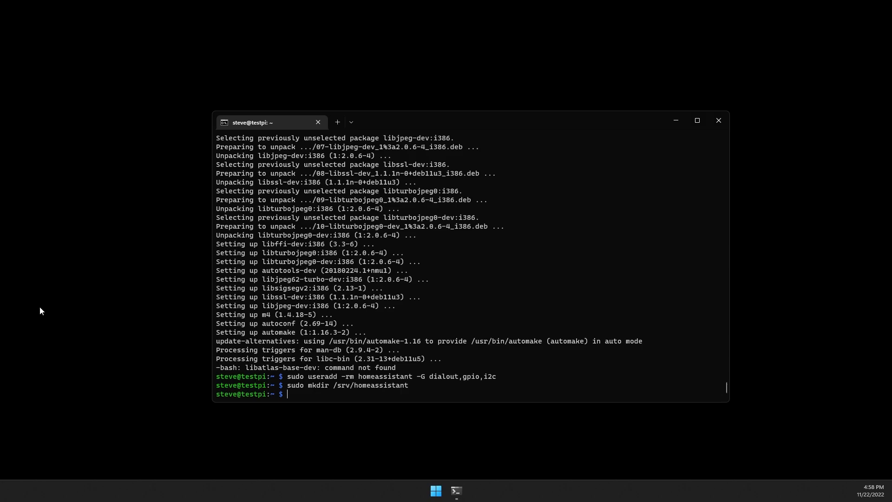
# Chown /srv/homeassistant to homeassistant, install Rust with option 1, and exit
pyautogui.write('sudo chown homeassistant:homeassistant /srv/homeassistant')
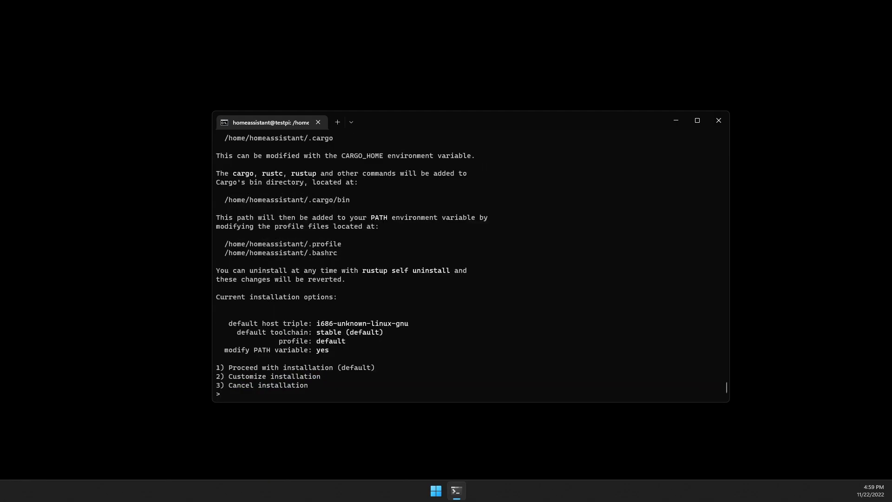
pyautogui.write('1')
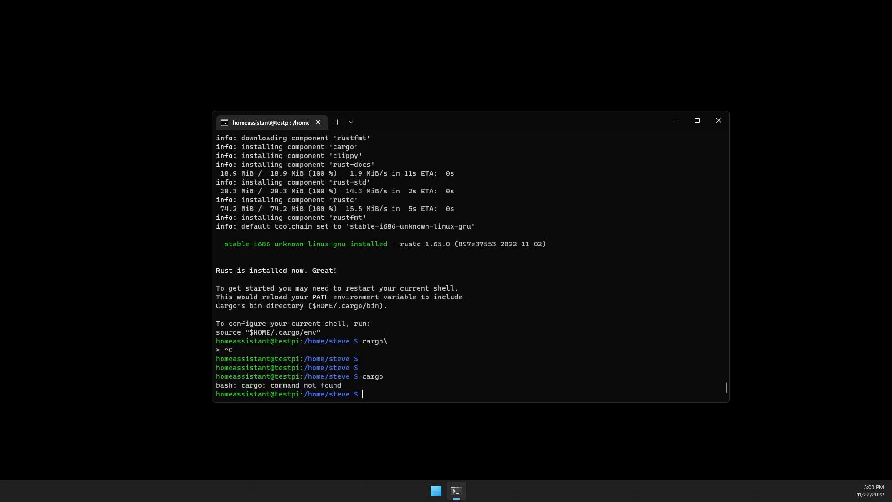
pyautogui.press('Return')
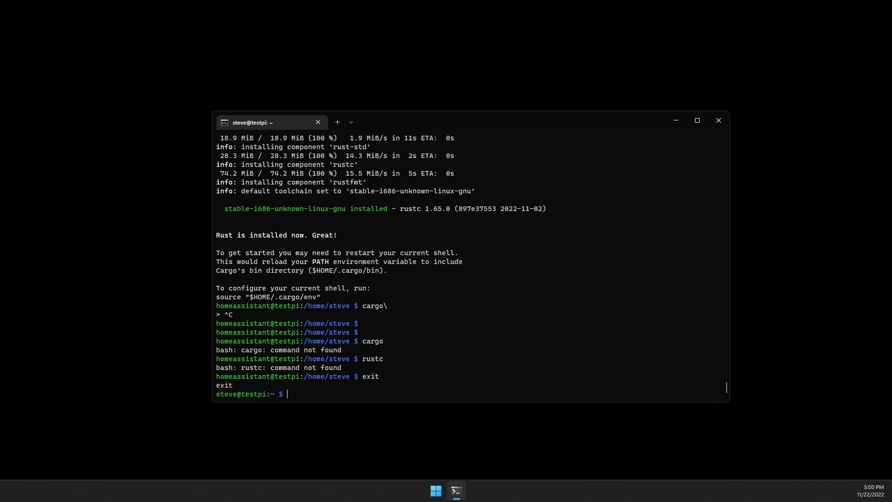
pyautogui.write('exit')
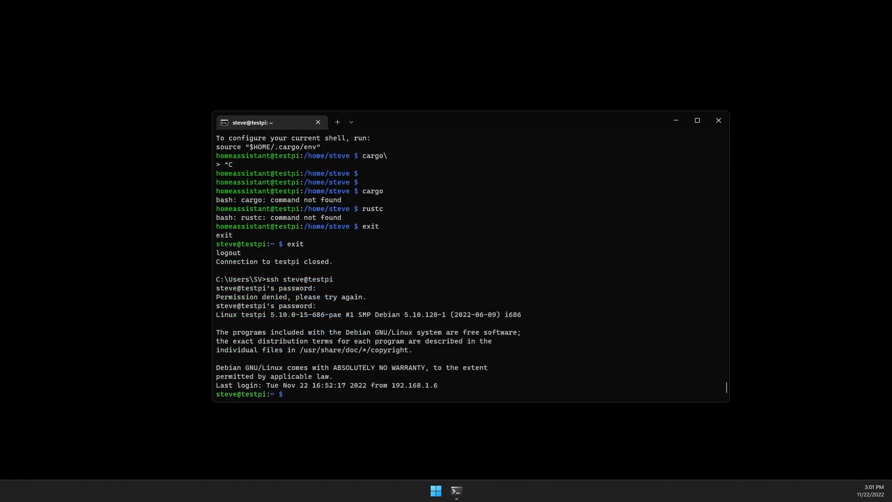
# As homeassistant in /srv/homeassistant, create the venv and pip install wheel and homeassistant
pyautogui.write('sudo -u homeassistant -H -s')
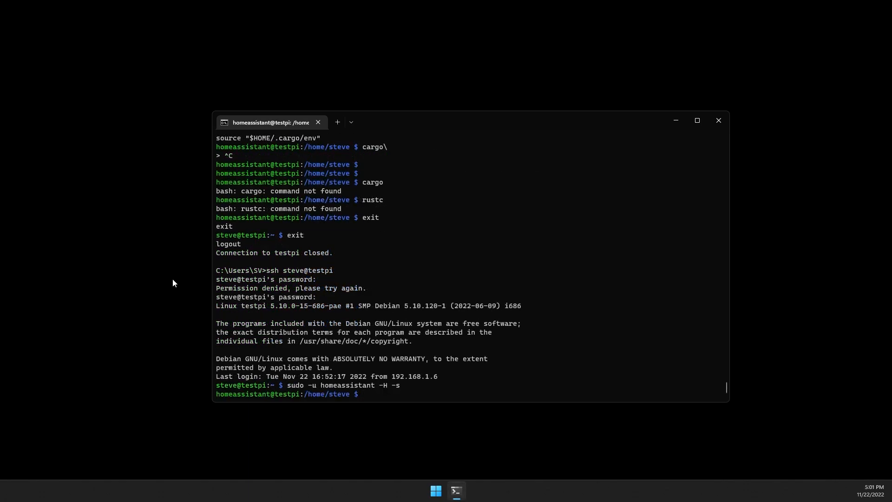
pyautogui.write('cd /srv/homeassistant')
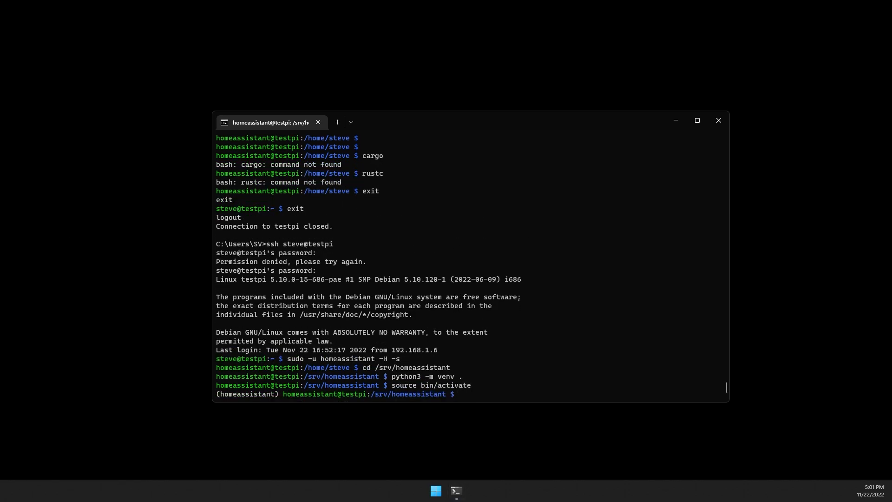
pyautogui.moveTo(502, 340)
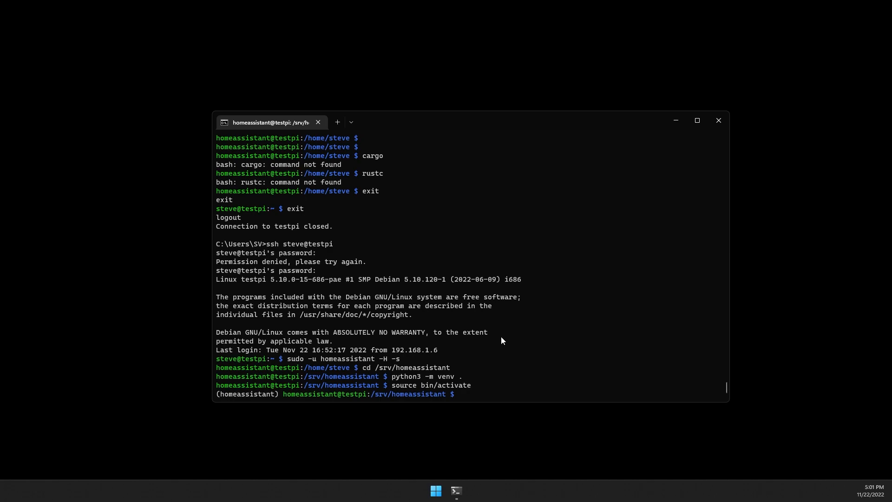
pyautogui.write('python3 -m pip install wheel')
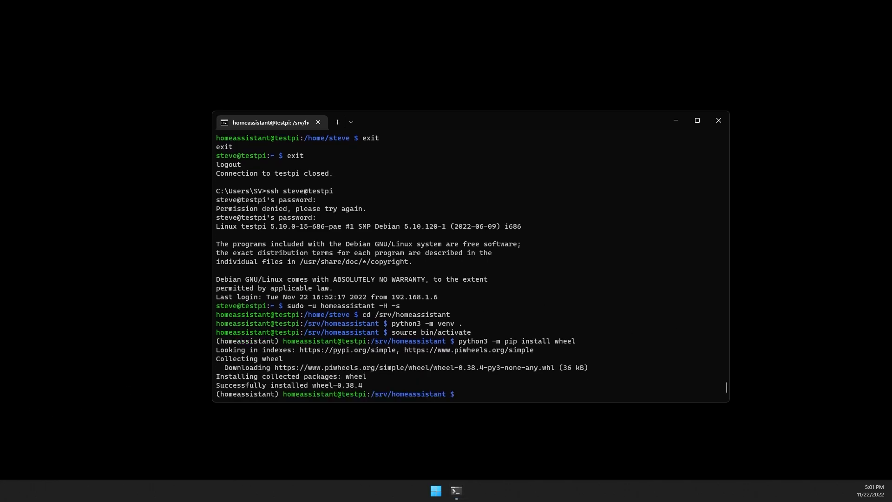
pyautogui.write('pip3 install homeassistant')
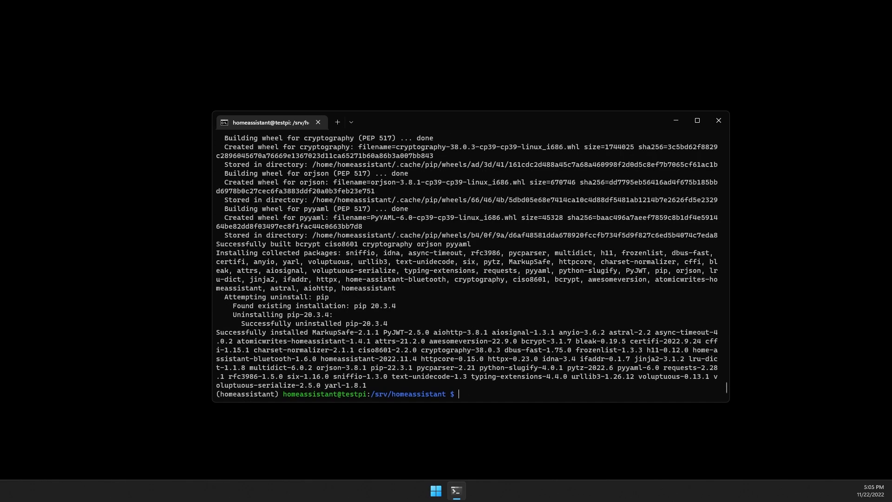
# Run hass in the activated virtual environment to start Home Assistant
pyautogui.write('ha')
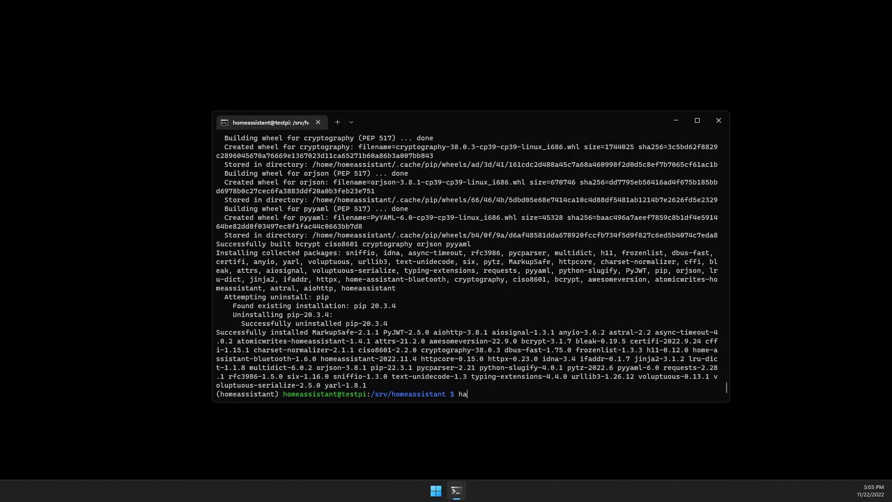
pyautogui.write('ss')
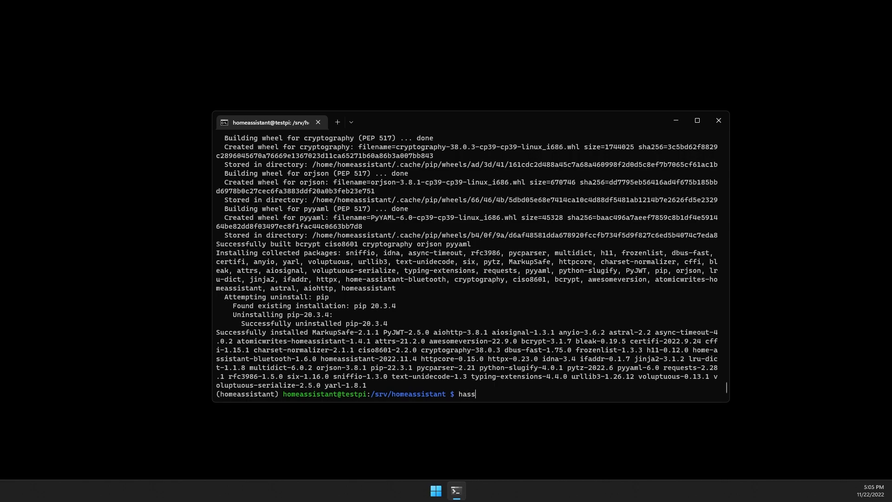
pyautogui.press('enter')
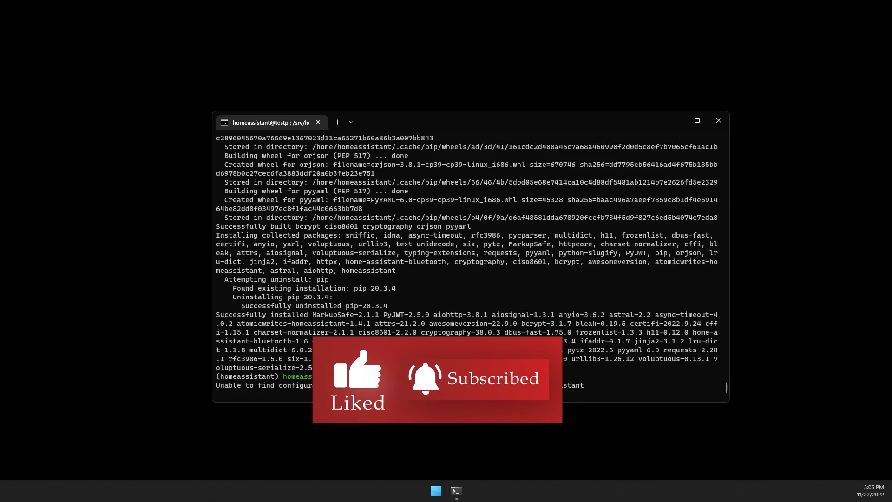
# Open the onboarding page and create the Home Assistant account for steve
pyautogui.click(466, 491)
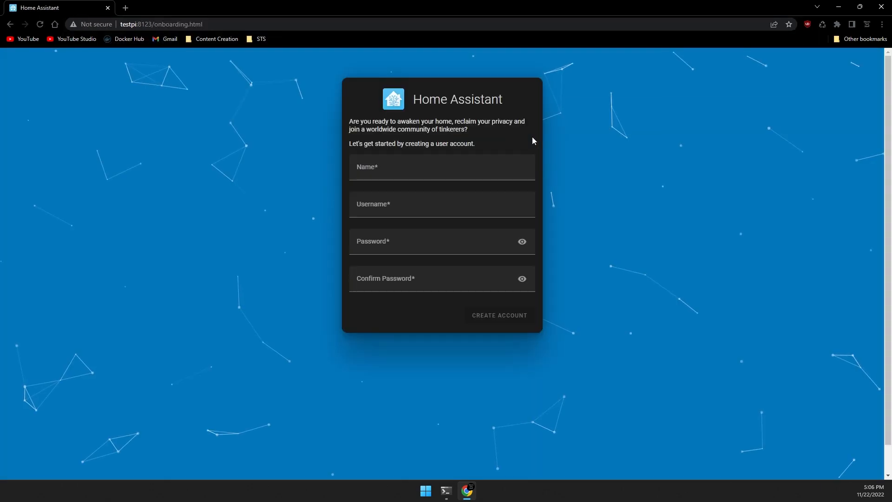
pyautogui.click(442, 167)
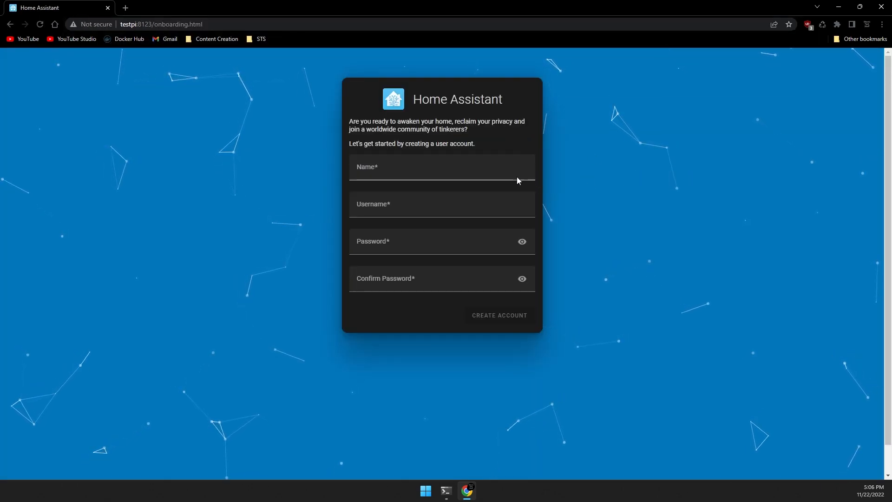
pyautogui.write('steve')
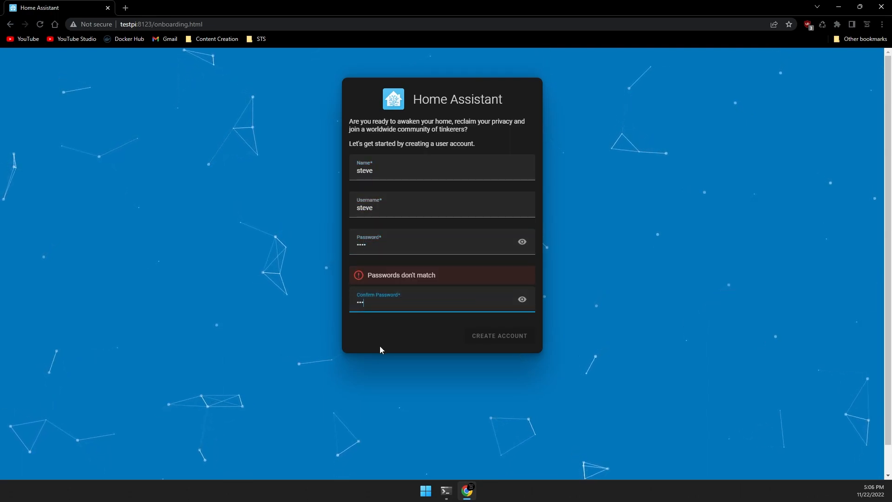
pyautogui.click(499, 336)
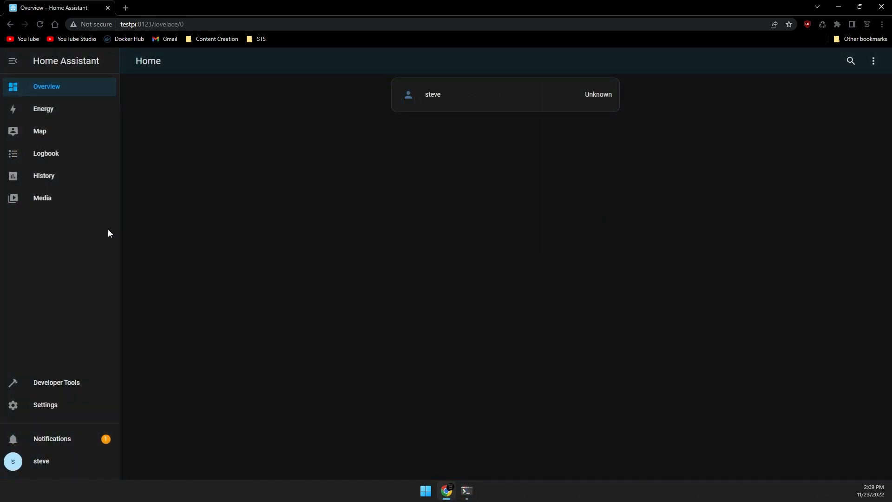
pyautogui.moveTo(238, 247)
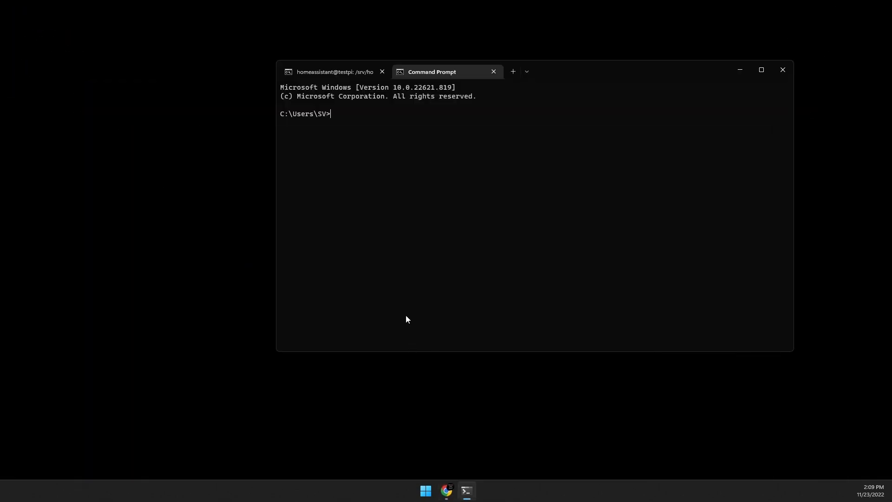
# Open Duck DNS in a new browser tab and sign in with Google
pyautogui.click(447, 490)
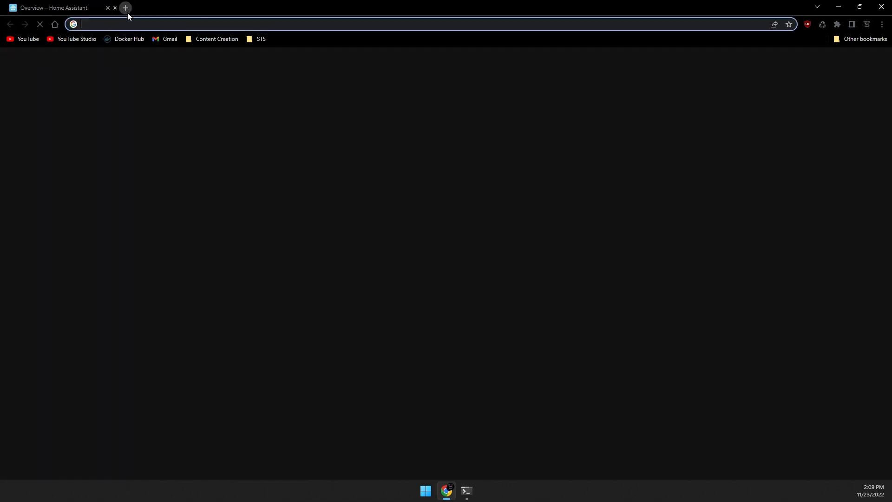
pyautogui.write('duckdns.org')
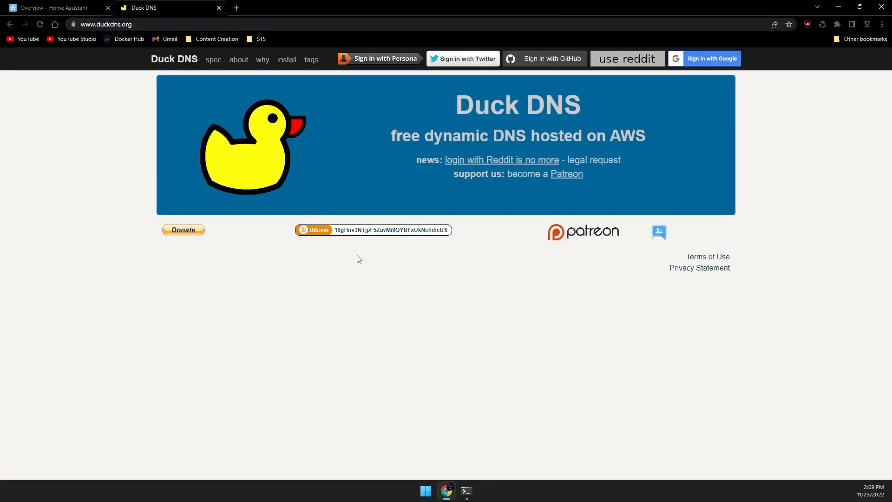
pyautogui.click(712, 58)
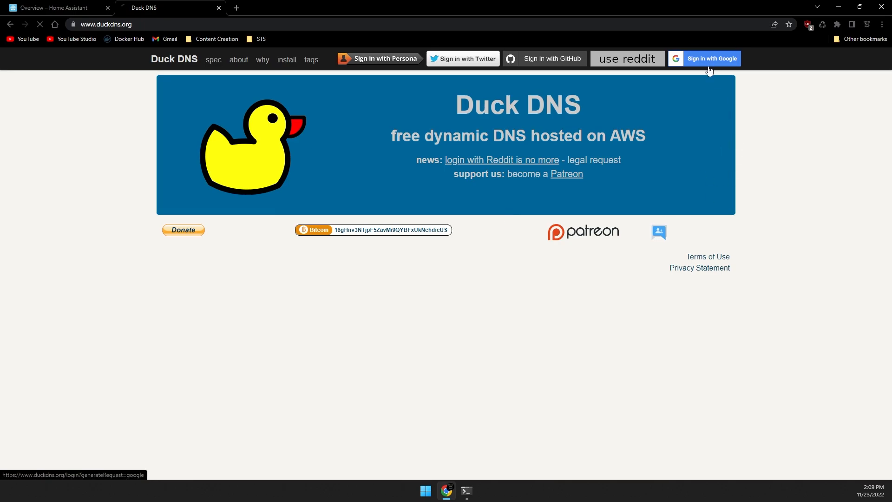
pyautogui.click(711, 58)
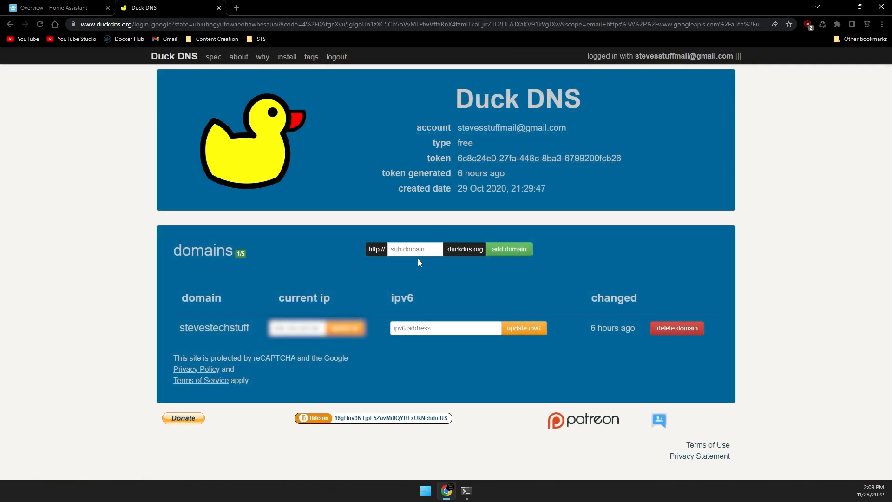
pyautogui.click(415, 249)
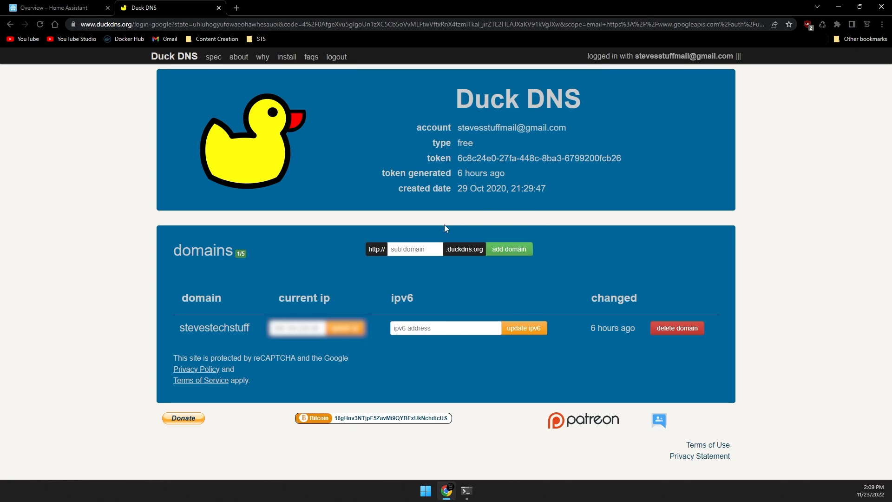
pyautogui.moveTo(249, 336)
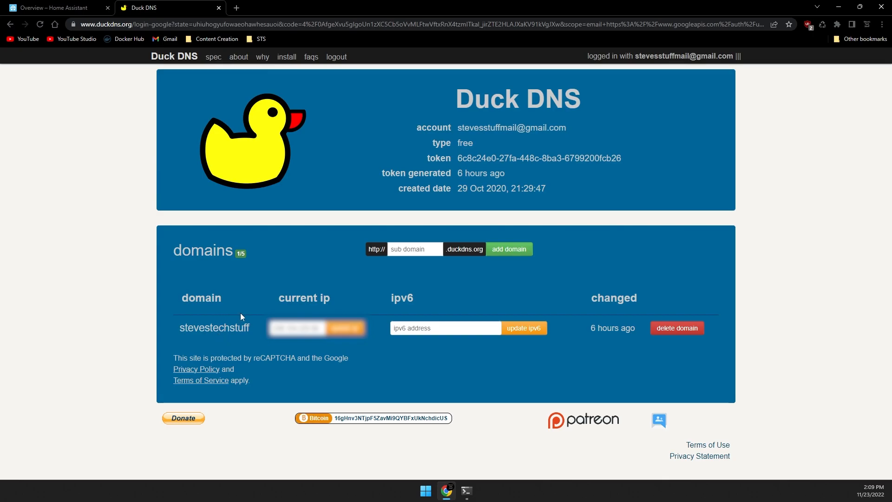
pyautogui.doubleClick(215, 327)
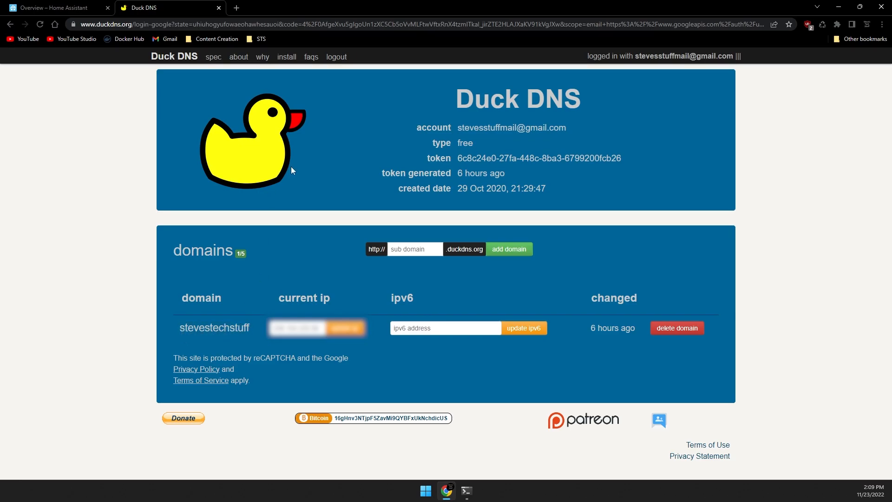
# Show the Raspberry Pi install instructions for the stevestechstuff domain
pyautogui.click(286, 57)
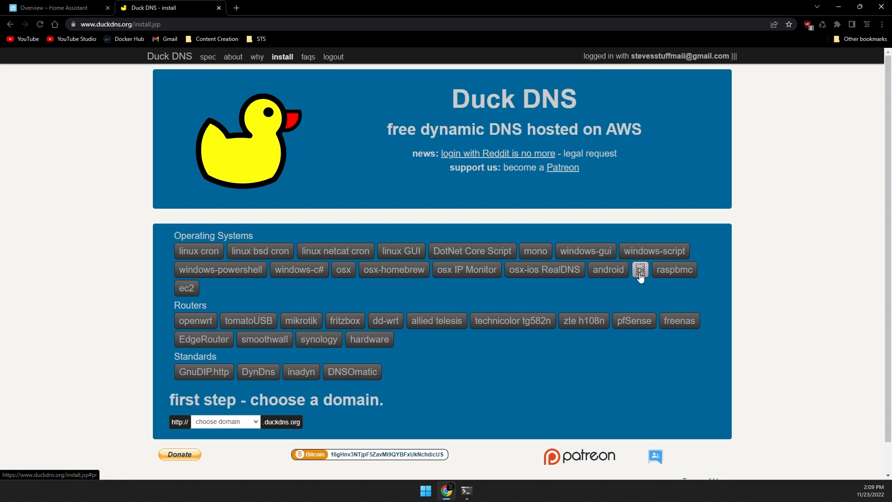
pyautogui.click(225, 421)
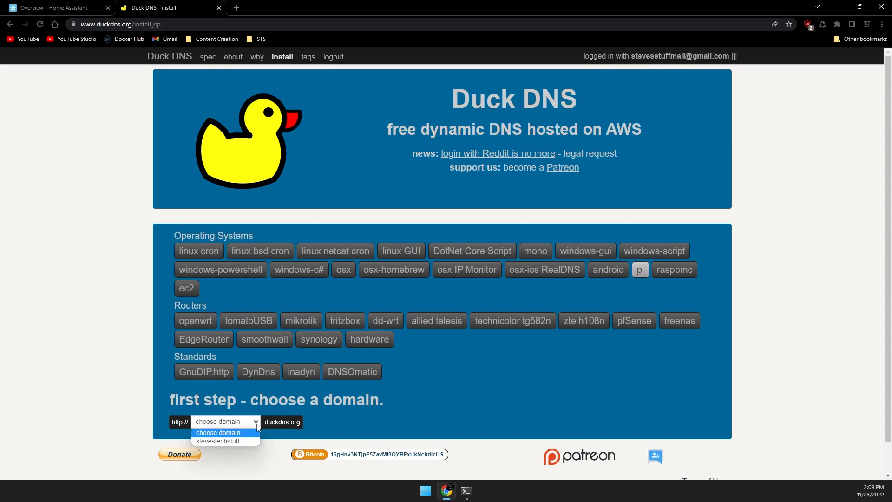
pyautogui.click(217, 441)
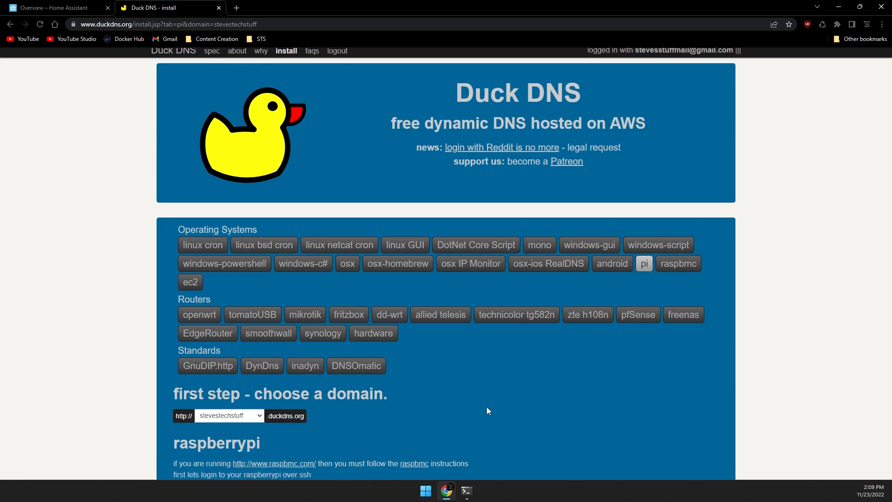
pyautogui.scroll(-3)
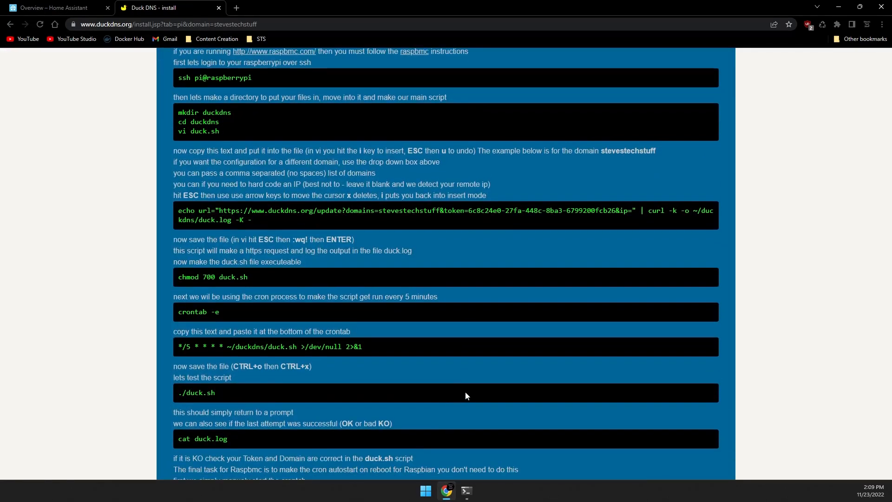
pyautogui.moveTo(78, 320)
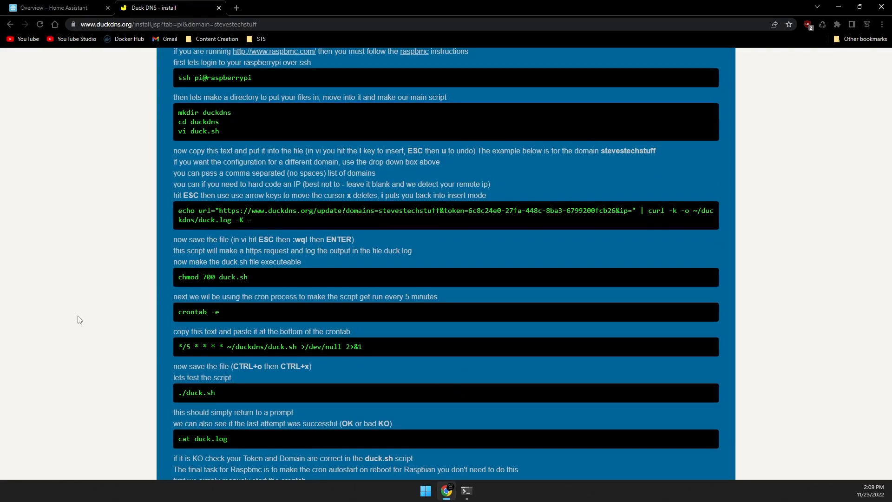
pyautogui.click(466, 491)
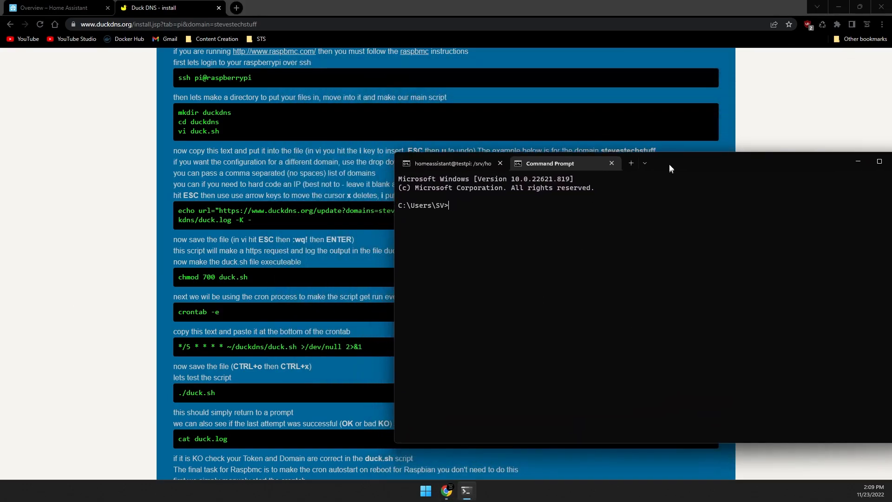
# SSH into steve@testpi, create a duckdns folder and change into it
pyautogui.write('ssh steve@testpi')
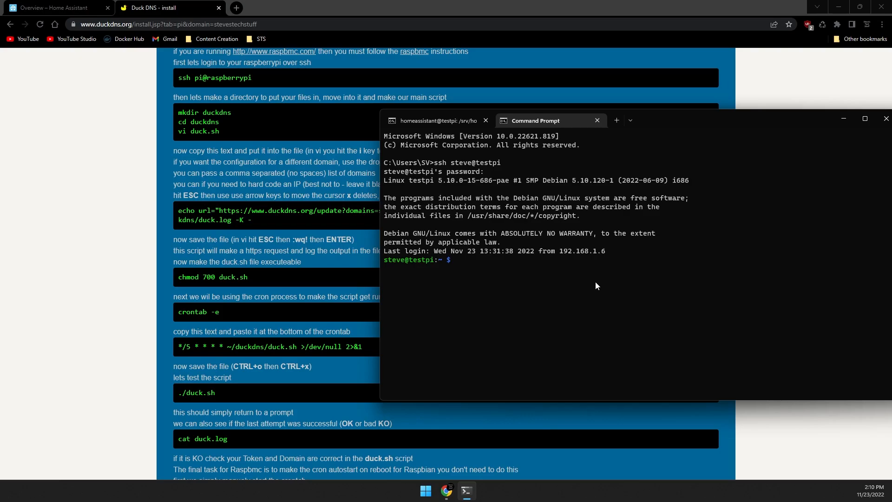
pyautogui.write('mkdir')
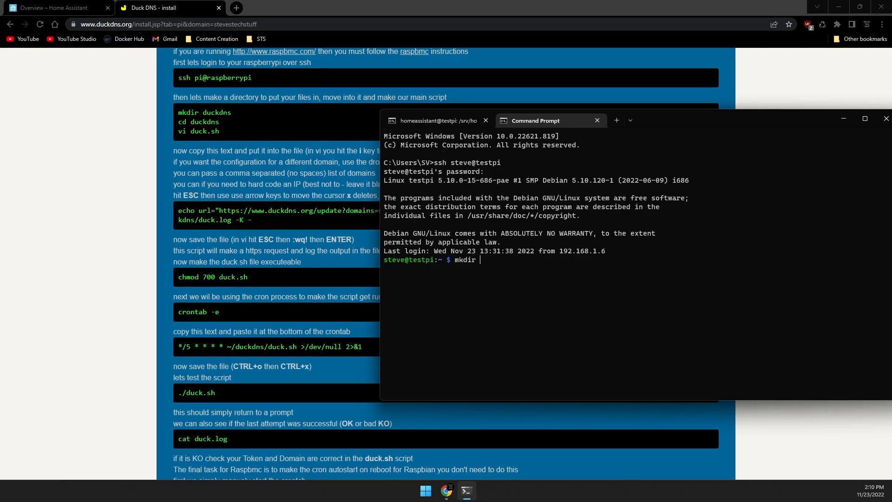
pyautogui.write('duckdn')
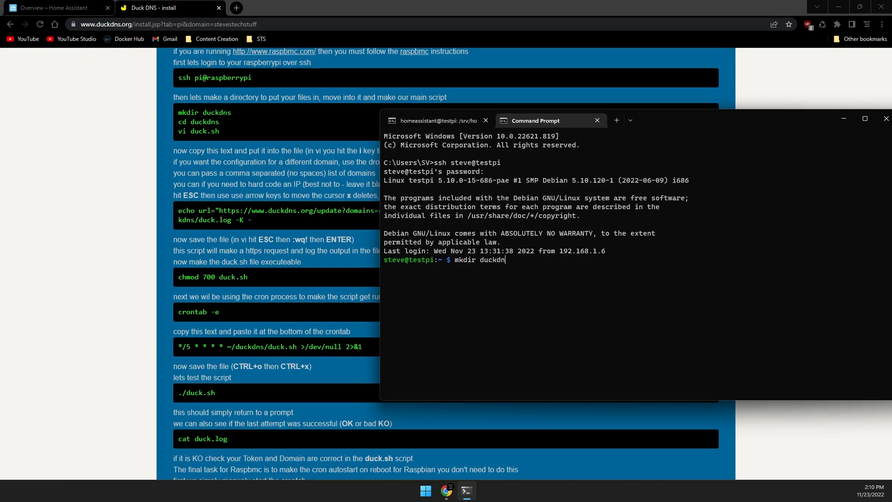
pyautogui.write('cd di')
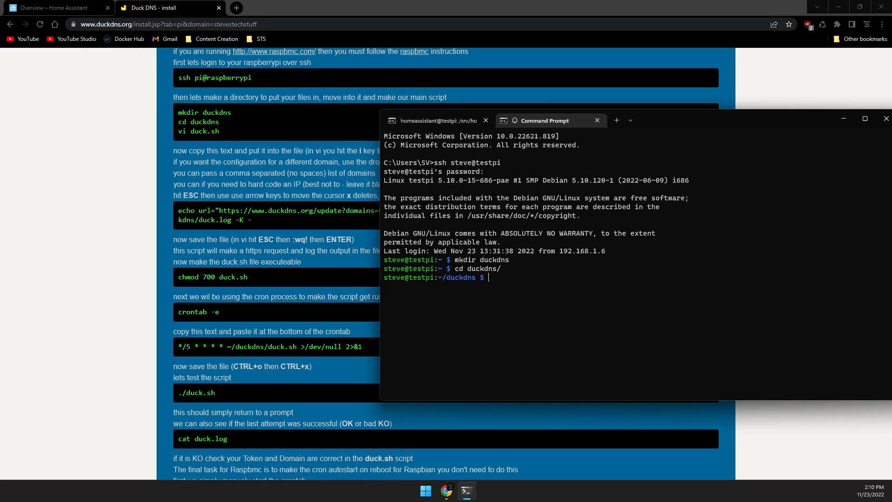
# Write duck.sh in nano with the Duck DNS echo url line and save it
pyautogui.write('nano duck.sh')
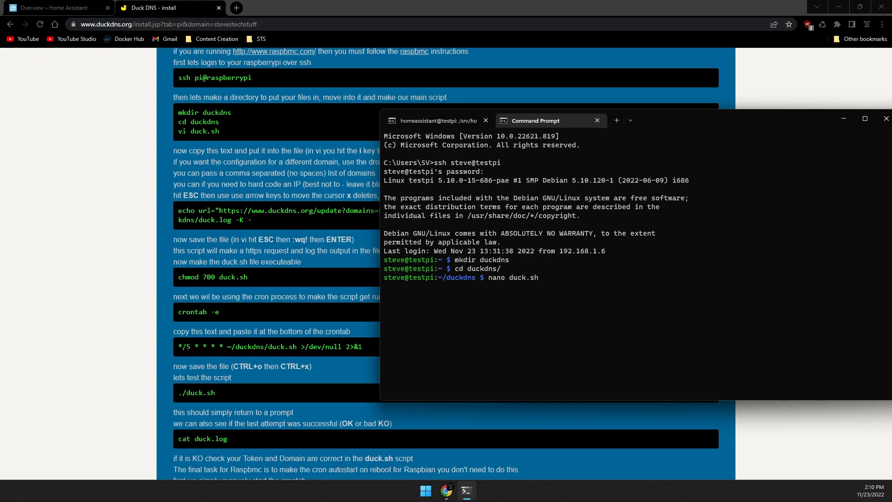
pyautogui.press('enter')
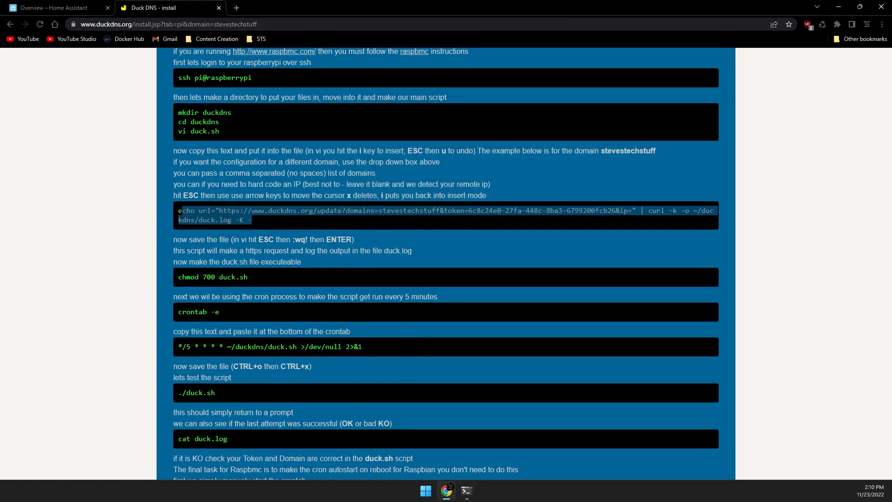
pyautogui.click(466, 491)
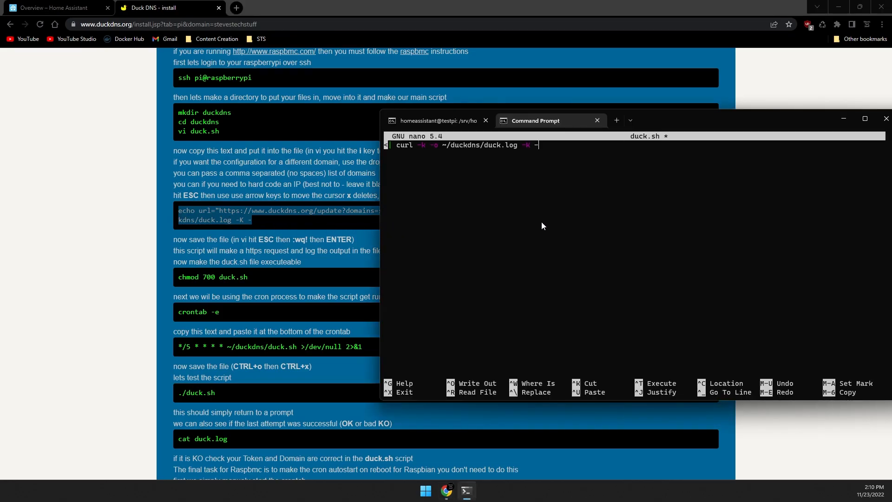
pyautogui.press('ctrl+x')
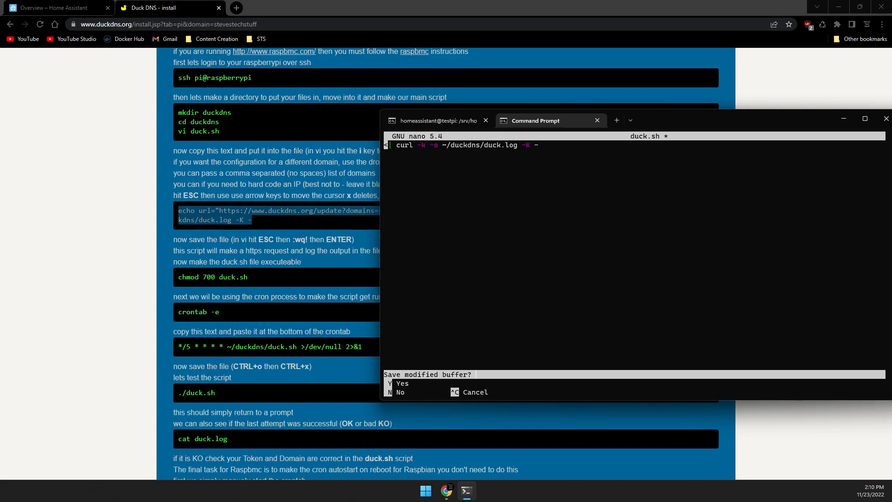
pyautogui.press('y')
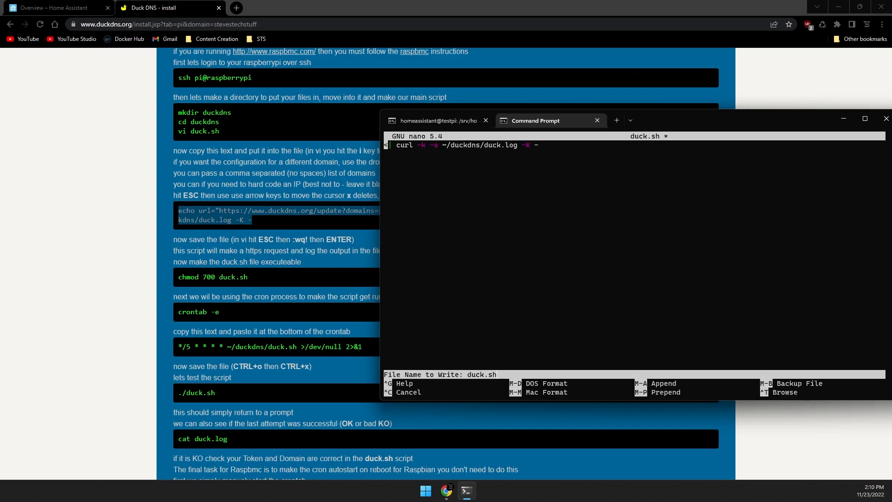
pyautogui.press('Enter')
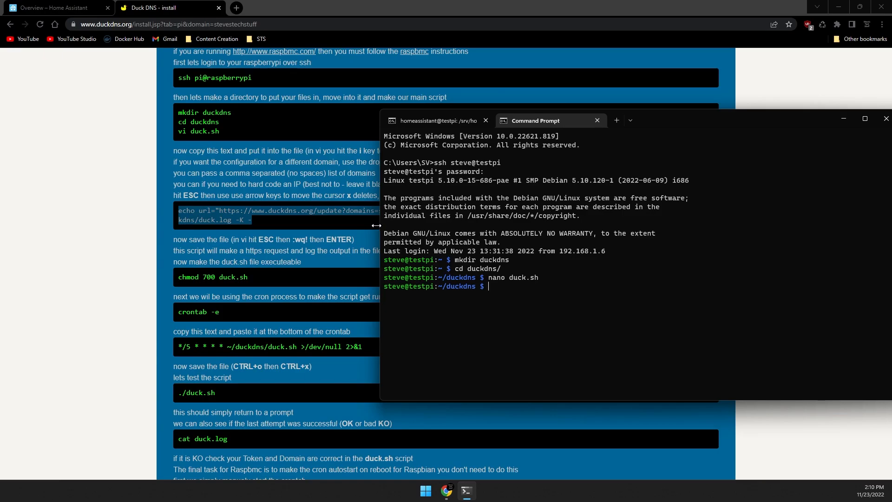
pyautogui.moveTo(550, 311)
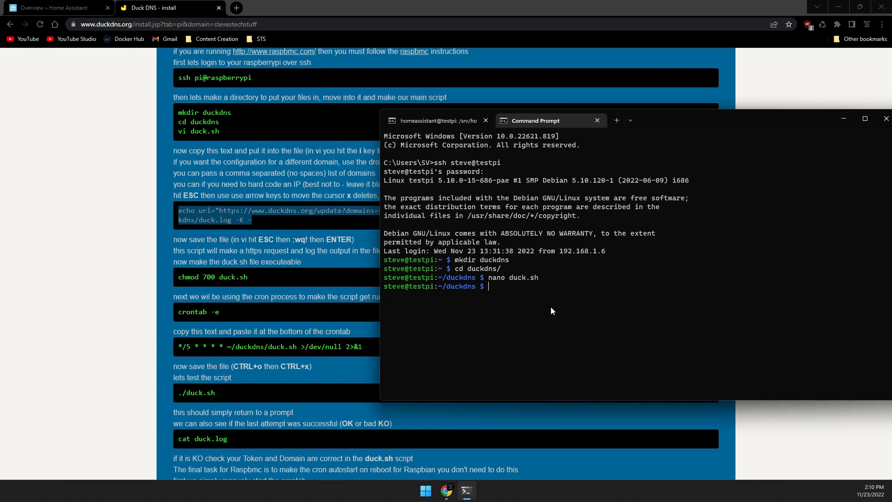
# Make duck.sh executable and add crontab line '*/5 * * * * ~/duckdns/duck.sh >/dev/null 2>&1'
pyautogui.write('chmod')
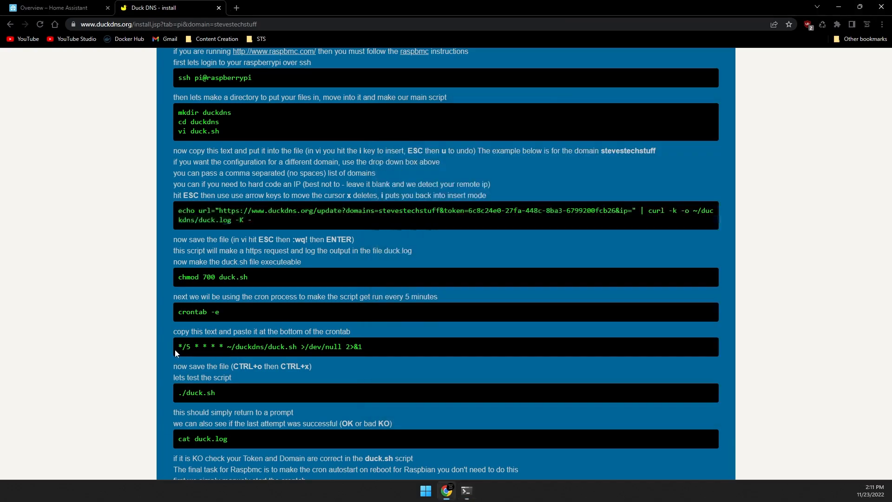
pyautogui.moveTo(178, 347); pyautogui.dragTo(362, 346)
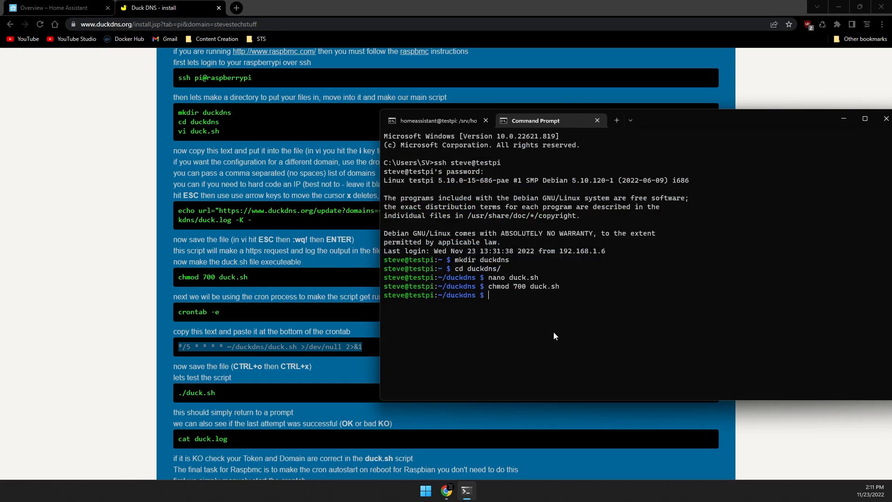
pyautogui.write('cronta')
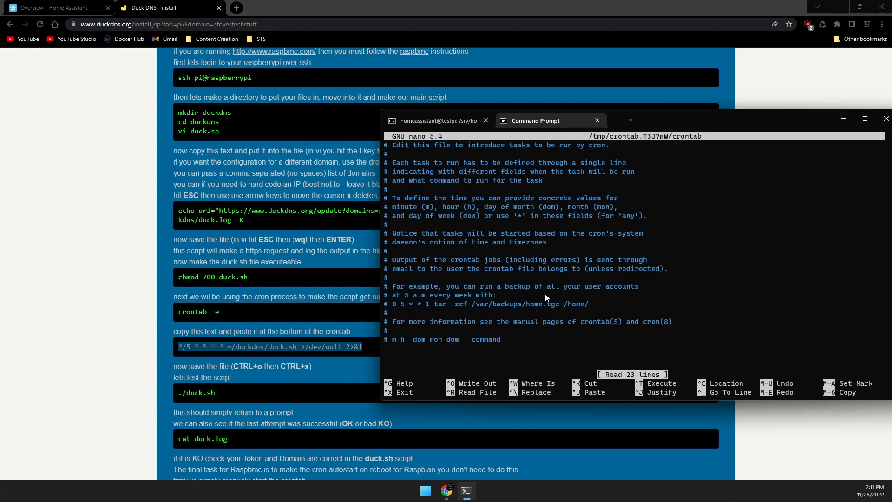
pyautogui.write('*/5 * * * * ~/duckdns/duck.sh >/dev/null 2>&1')
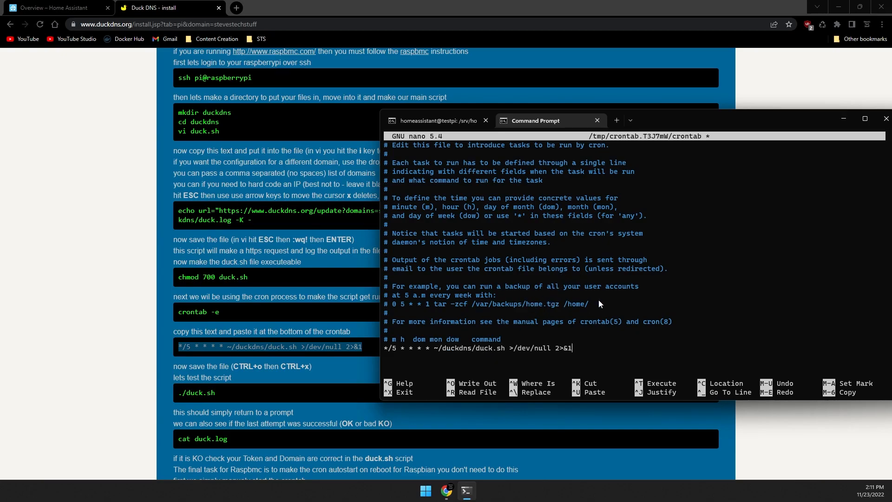
pyautogui.press('ctrl+x')
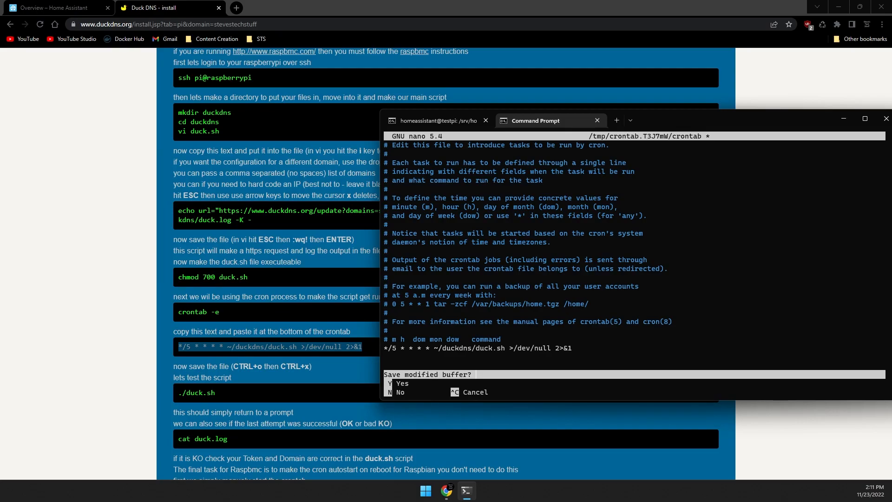
pyautogui.press('y')
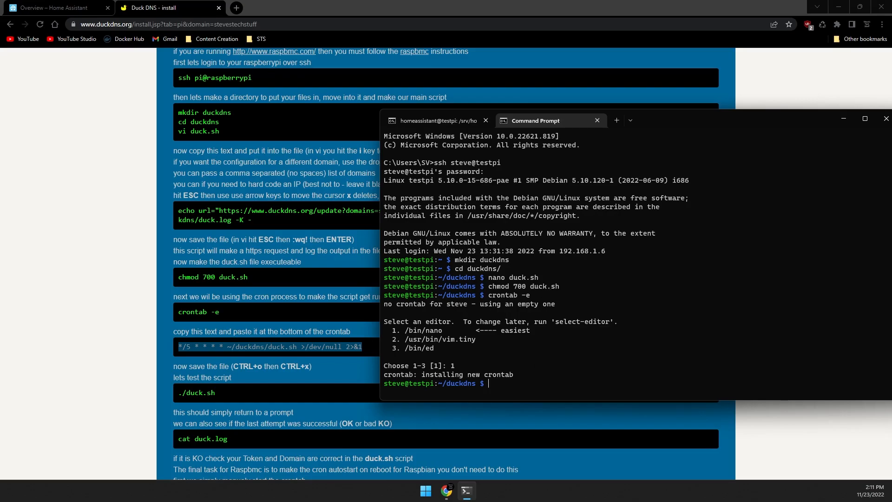
# Run ./duck.sh, check duck.log reads OK, then run 'sudo service cron start'
pyautogui.write('./duck.sh')
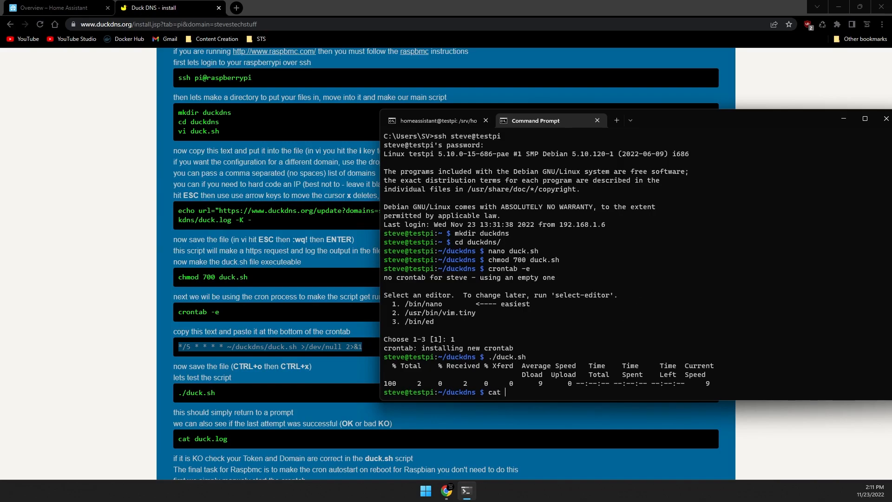
pyautogui.write('duck.log')
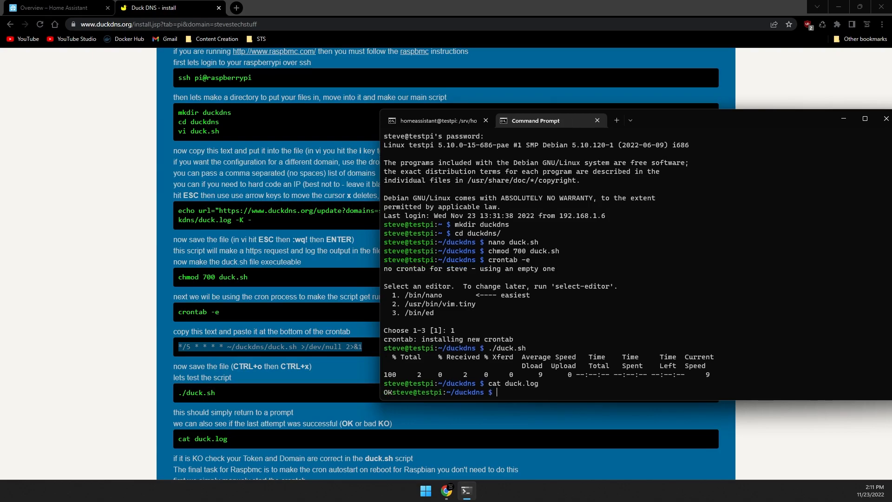
pyautogui.scroll(-3)
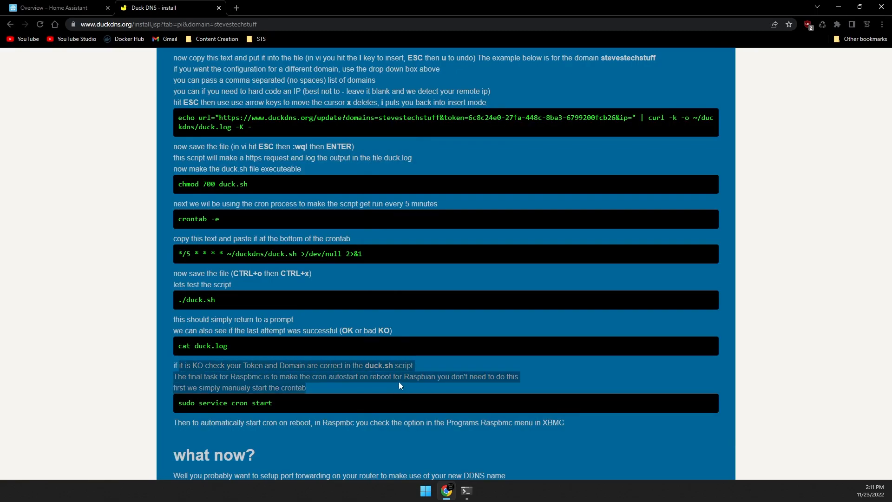
pyautogui.click(361, 373)
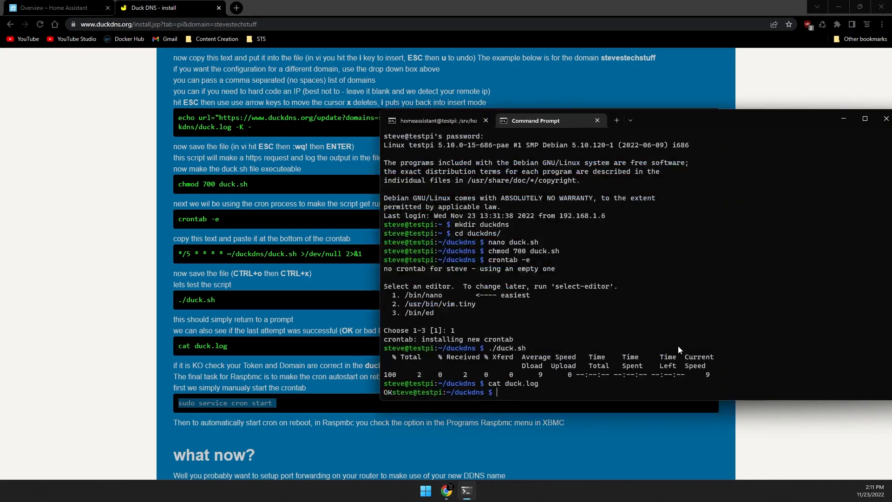
pyautogui.write('sudo service cron start')
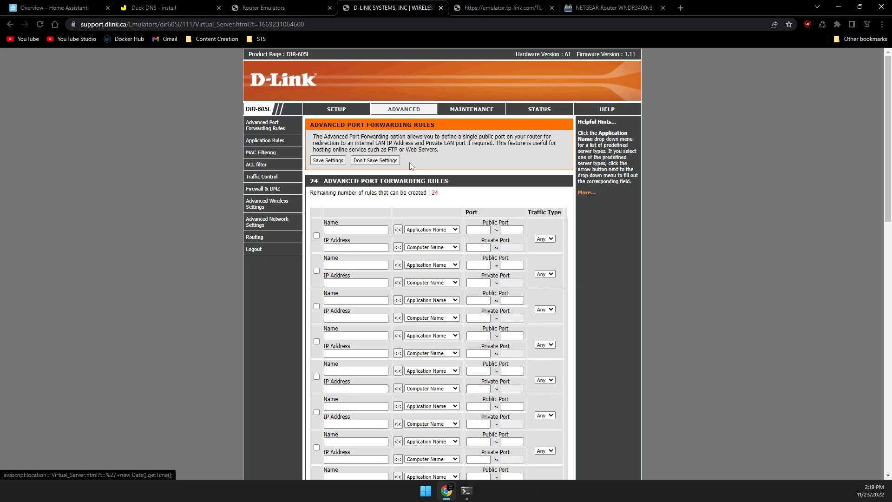
# Name the first forwarding rule HA with public and private port 8123
pyautogui.write('H')
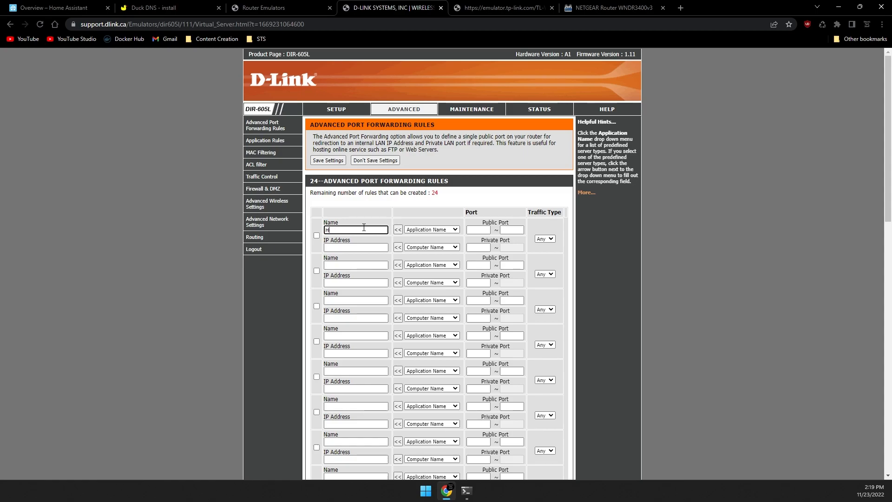
pyautogui.write('A')
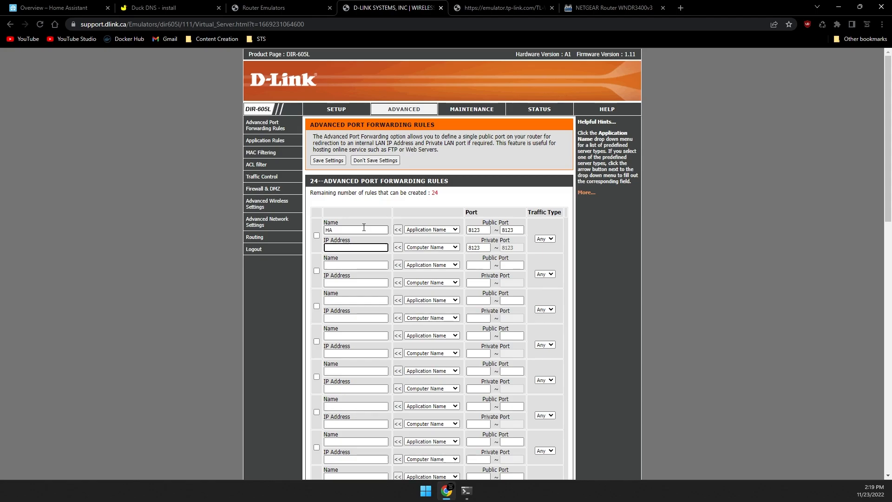
pyautogui.moveTo(217, 279)
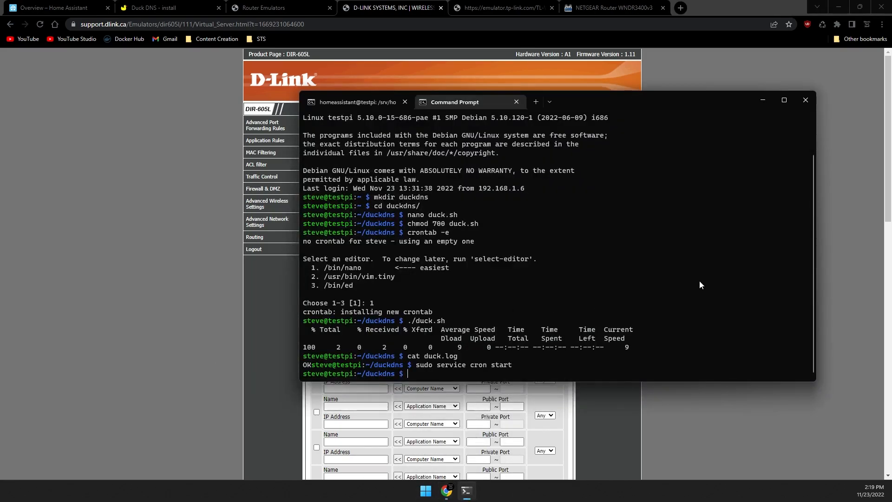
# Run ifconfig and select the Pi's eth0 address 192.168.1.126
pyautogui.write('ifconfig')
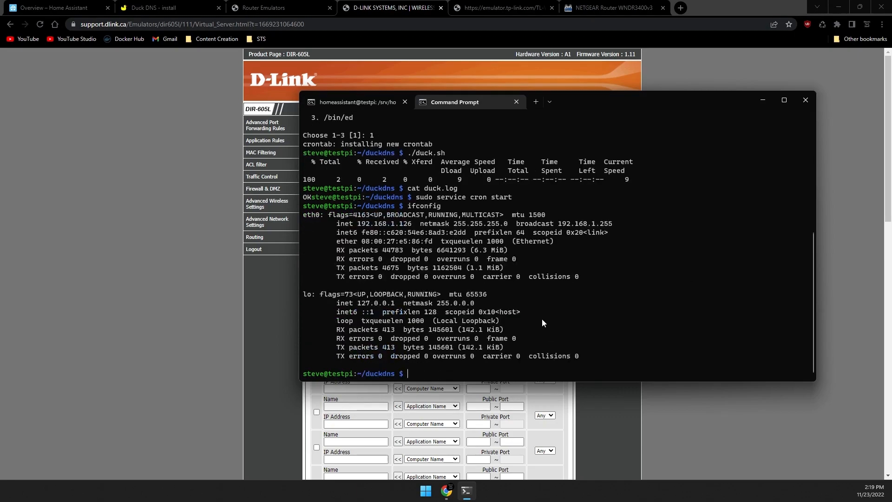
pyautogui.doubleClick(384, 223)
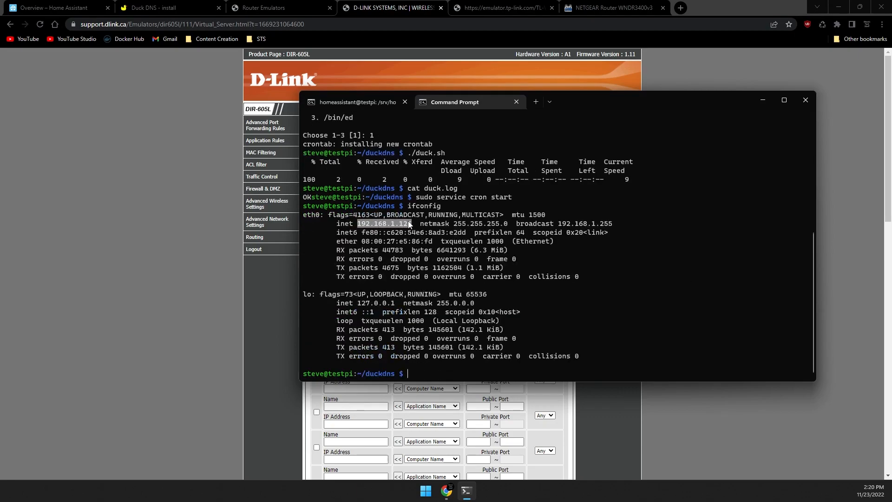
pyautogui.moveTo(441, 258)
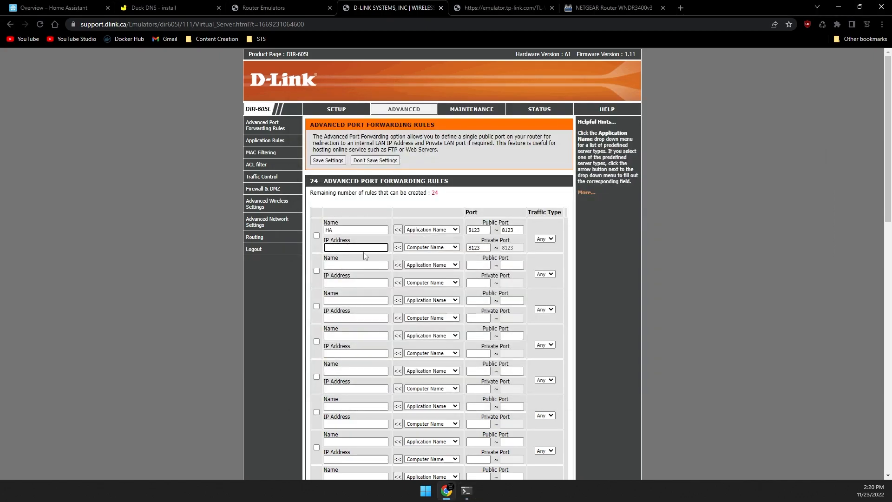
# Enter 192.168.1.126 as the HA rule's IP address and scroll to Save Settings
pyautogui.write('192.168.1.126')
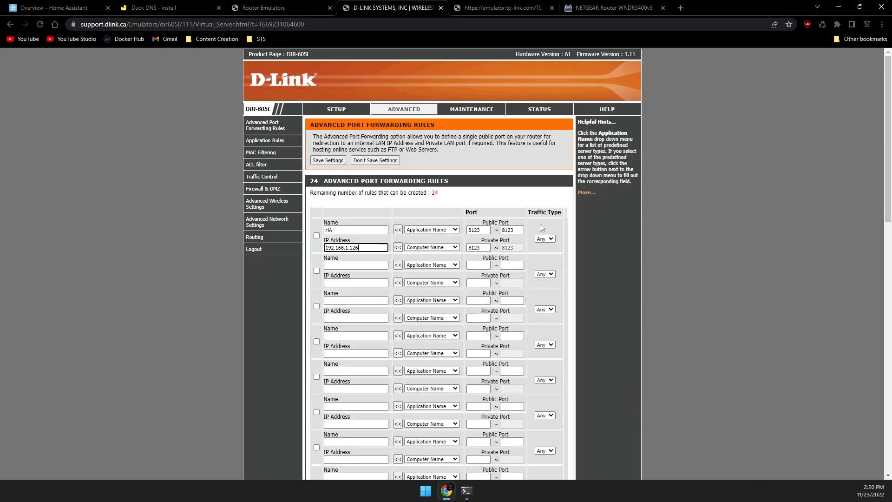
pyautogui.scroll(-3)
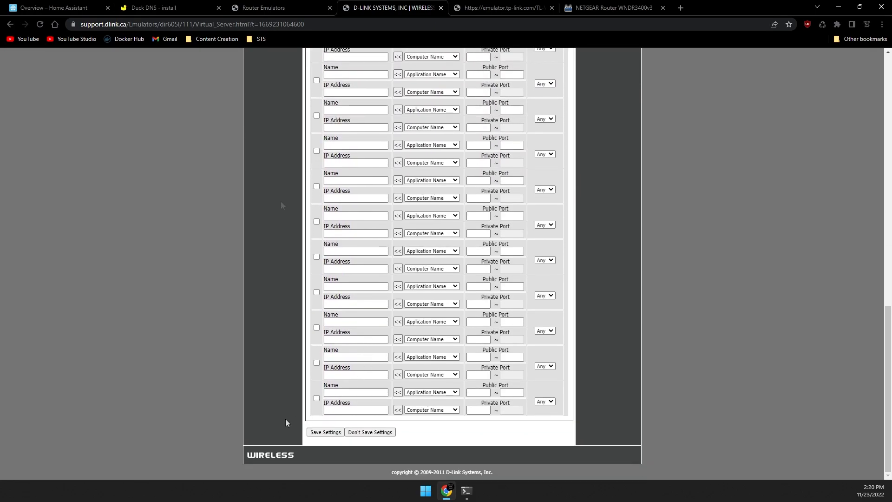
pyautogui.moveTo(296, 142)
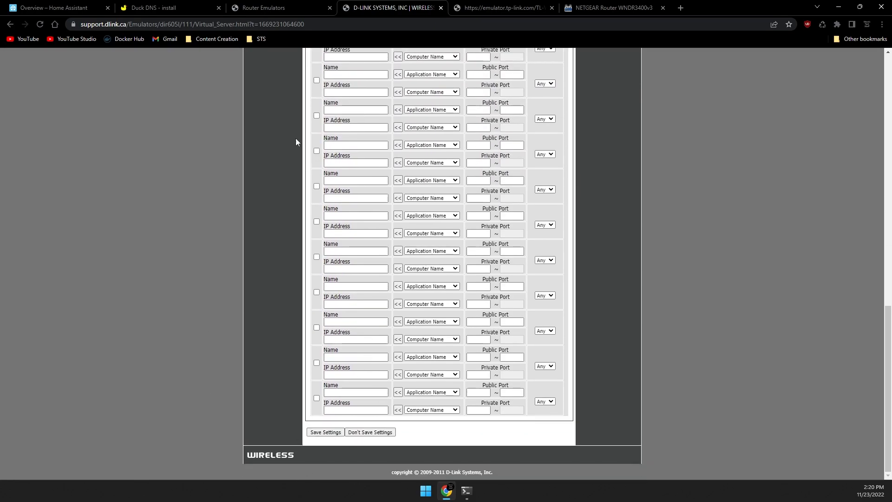
pyautogui.click(502, 8)
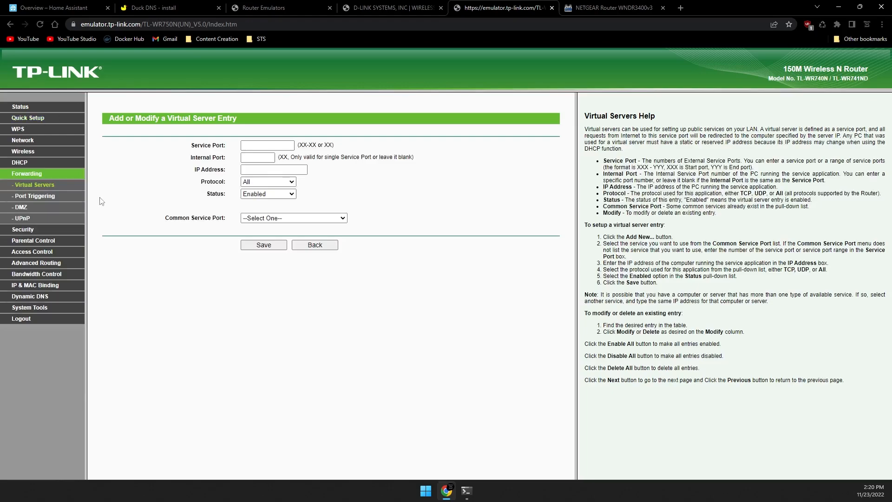
pyautogui.moveTo(34, 188)
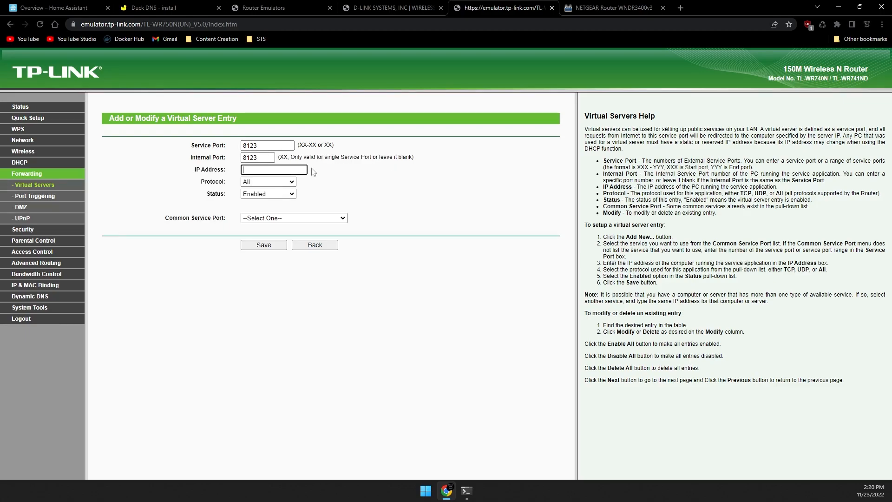
# Enter 192.168.1.126 as the IP address of the port 8123 virtual server entry
pyautogui.write('192.168.1.126')
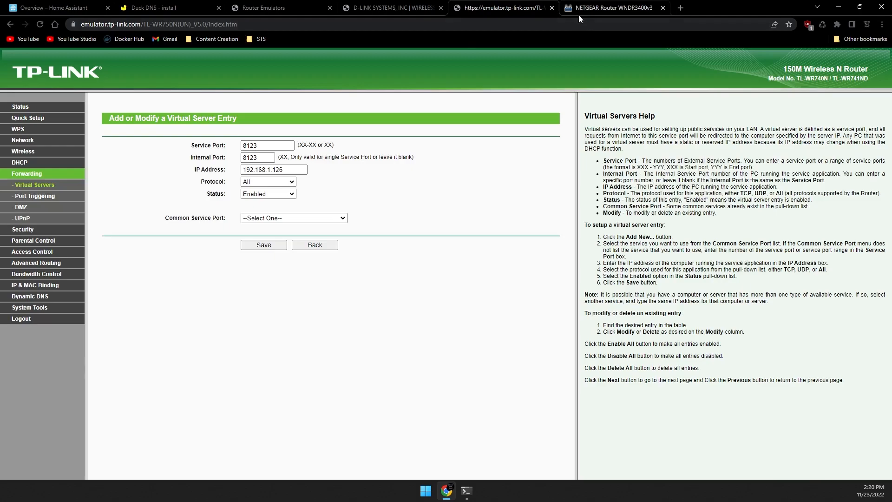
pyautogui.click(610, 7)
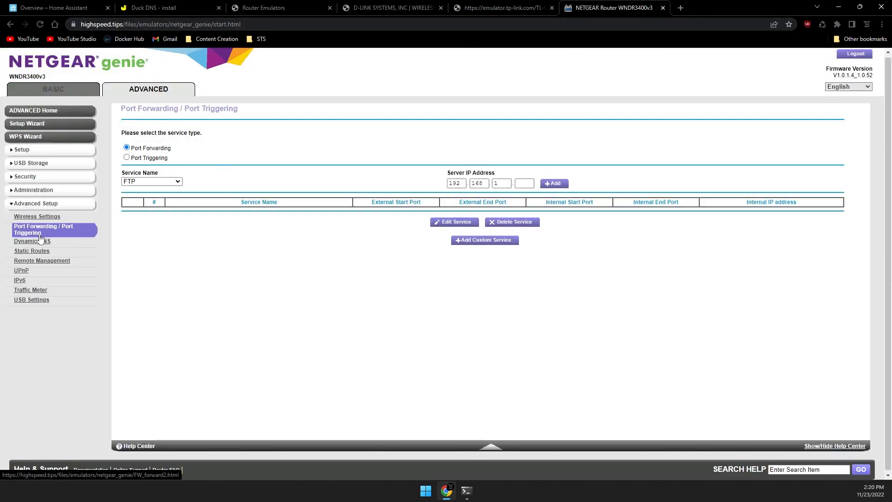
pyautogui.moveTo(484, 240)
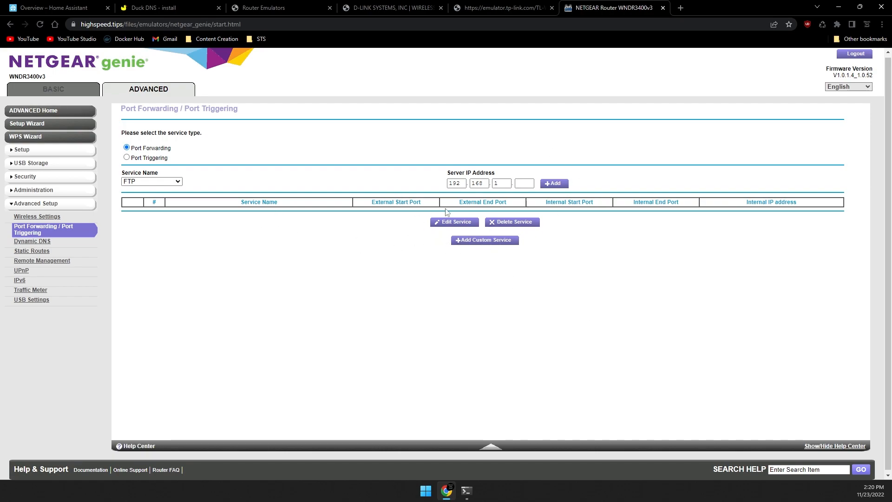
# Highlight the Internal End Port column and bring the NETGEAR forwarding page back to the front
pyautogui.doubleClick(396, 202)
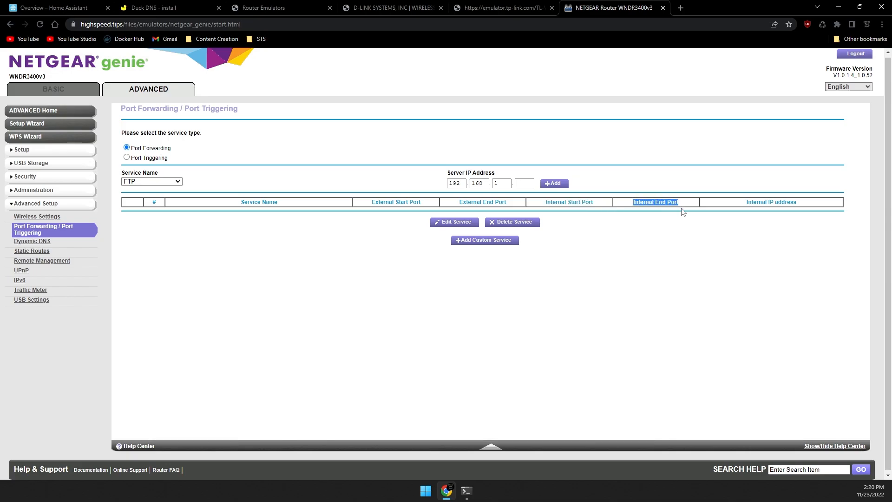
pyautogui.moveTo(686, 261)
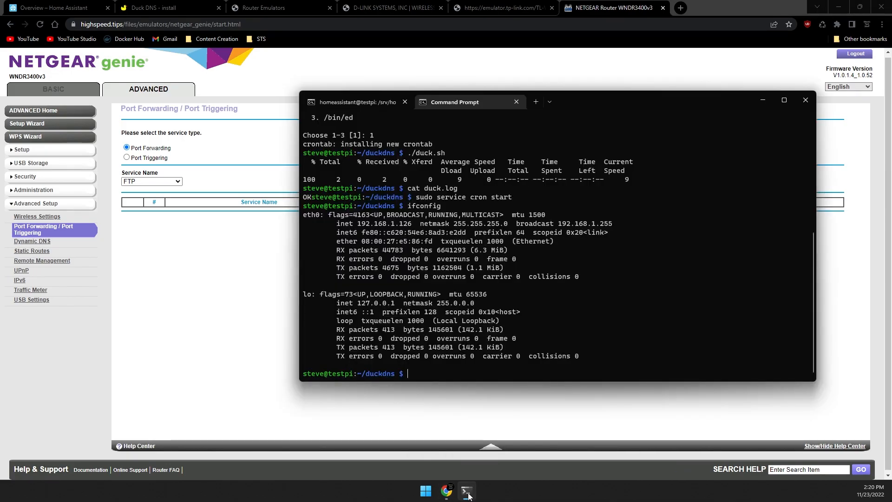
pyautogui.click(466, 490)
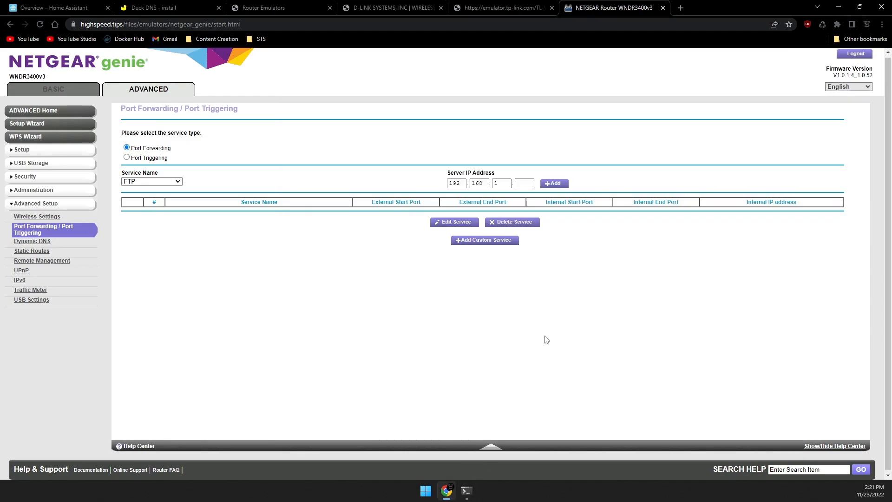
pyautogui.moveTo(555, 347)
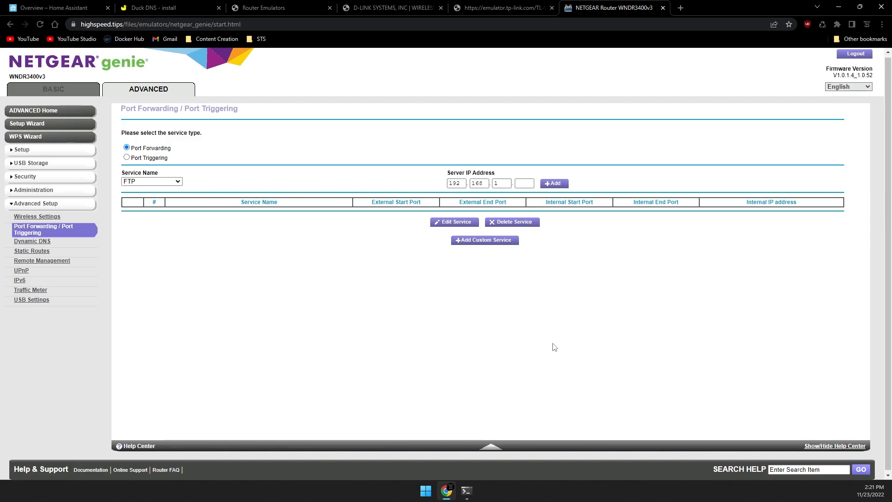